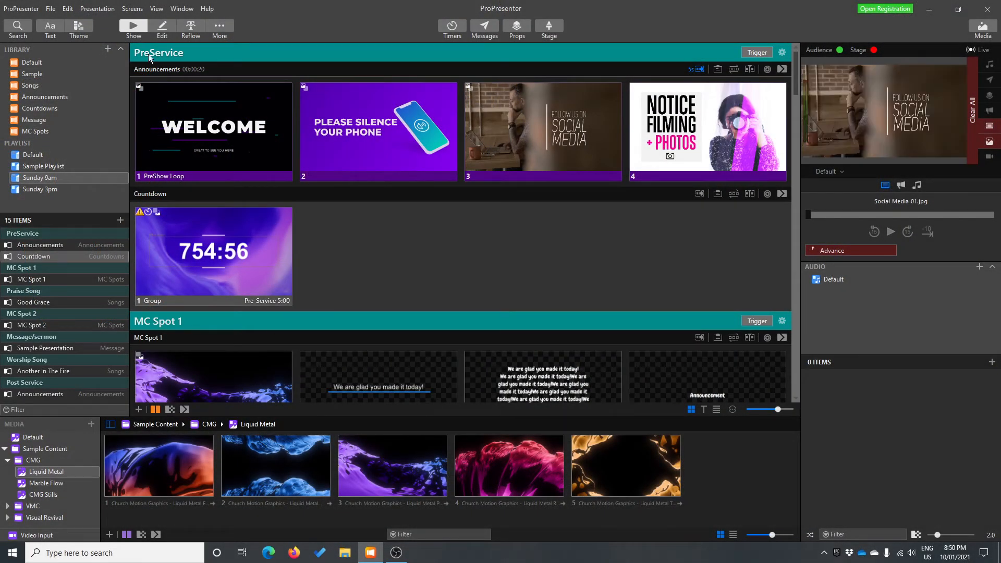
Show the Screens menu options from the menu bar
click(131, 9)
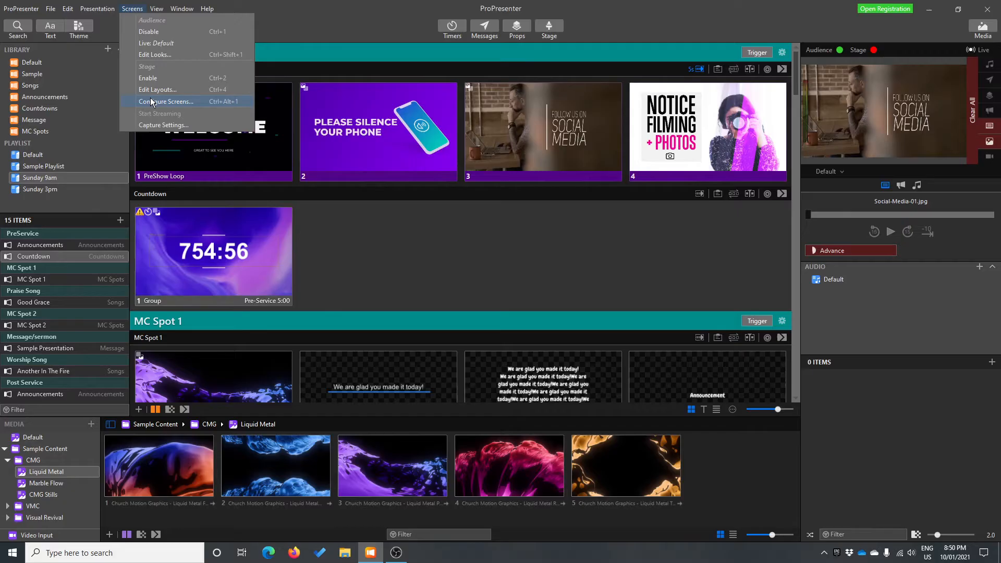
Open Configure Screens and keep the preview dropdown on the Default screen
click(167, 101)
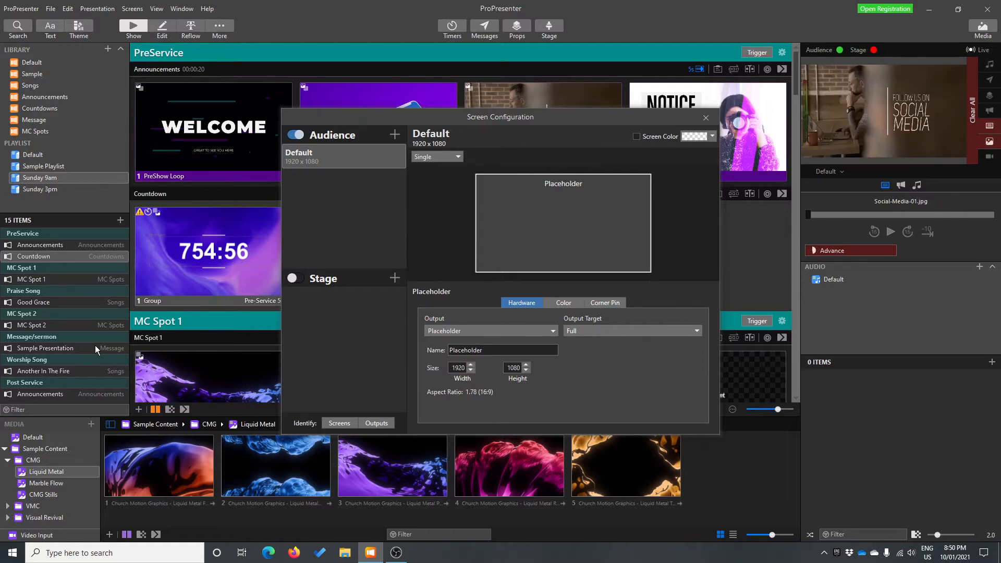
mouse_move(361, 142)
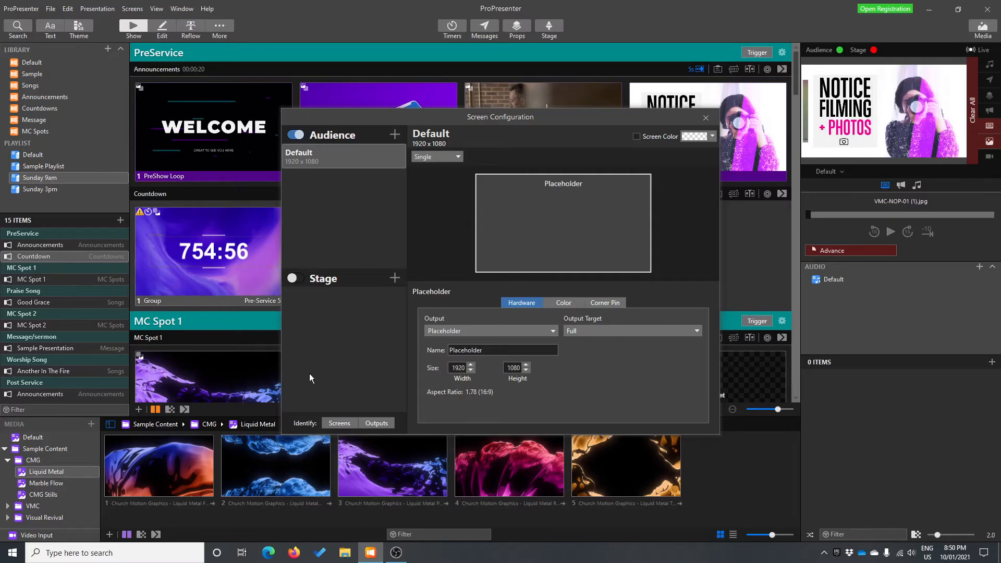
mouse_move(344, 395)
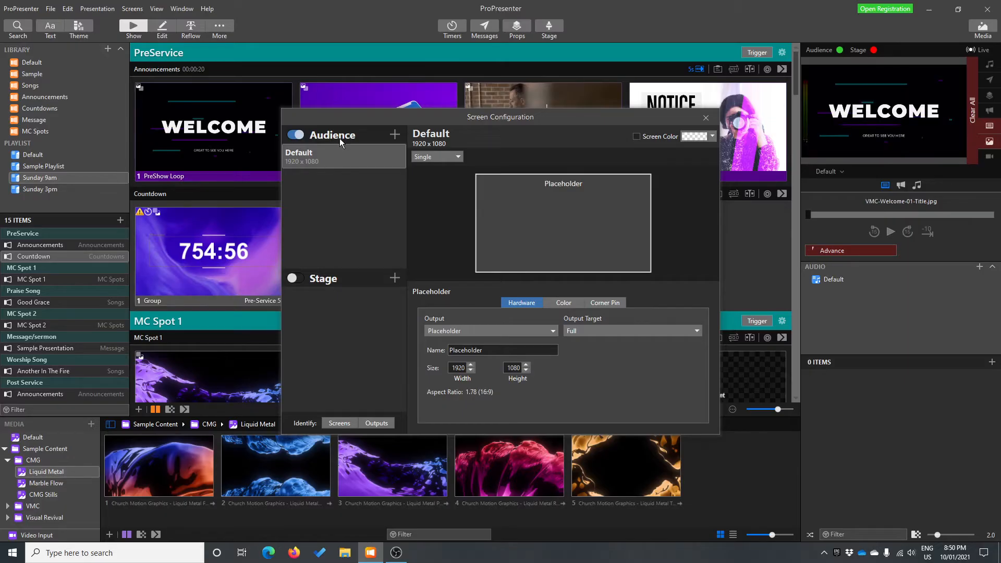
mouse_move(350, 190)
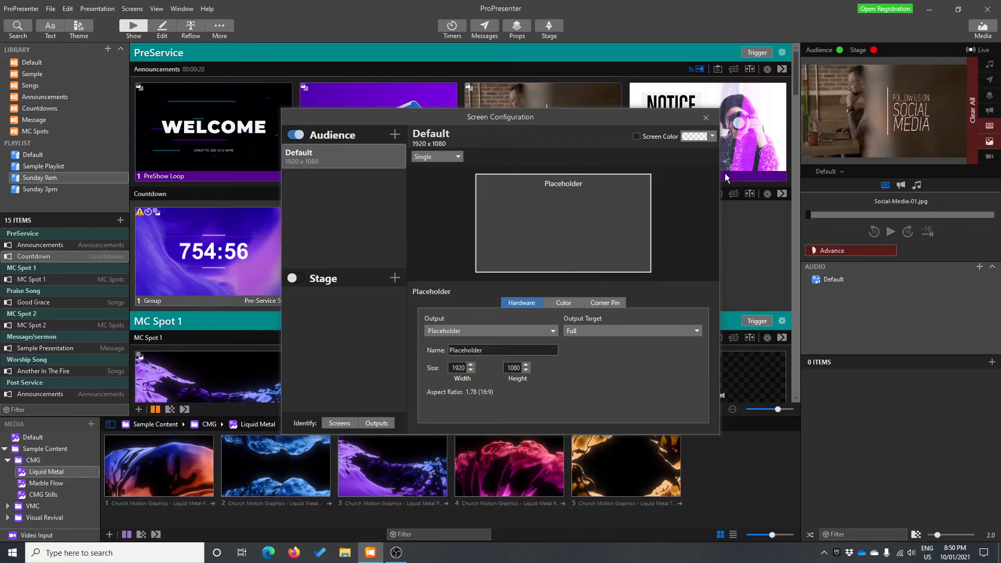
mouse_move(834, 175)
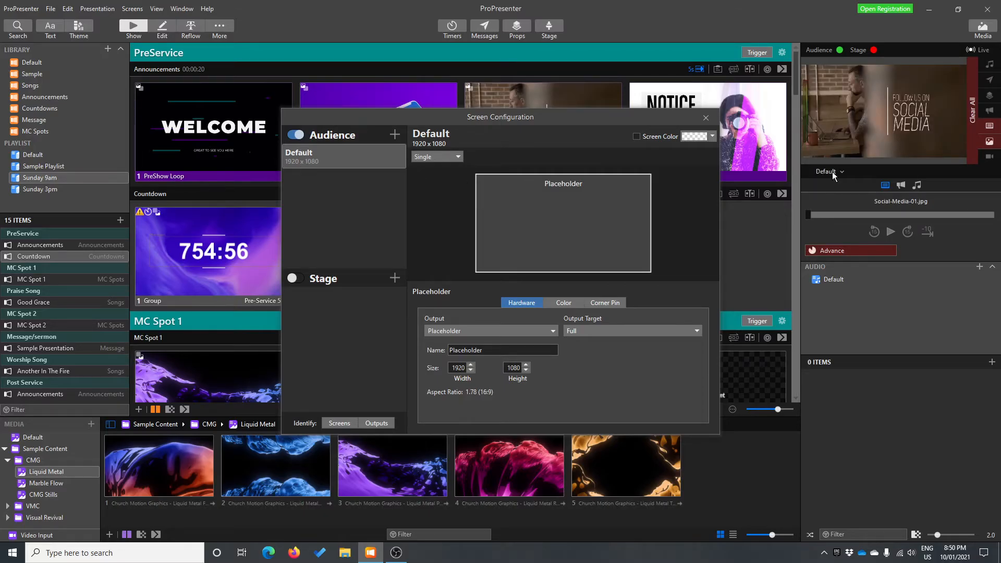
click(827, 171)
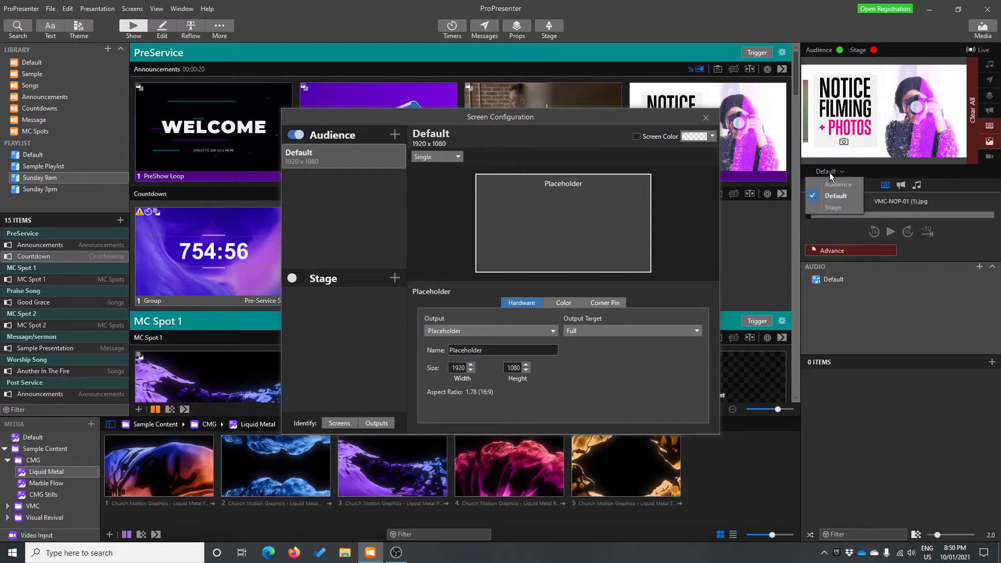
click(835, 196)
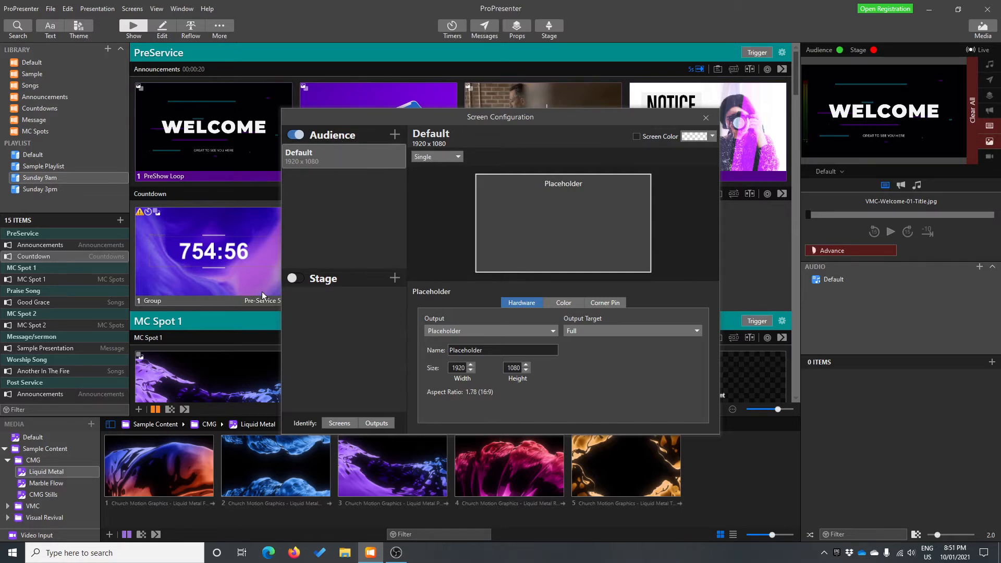
mouse_move(301, 362)
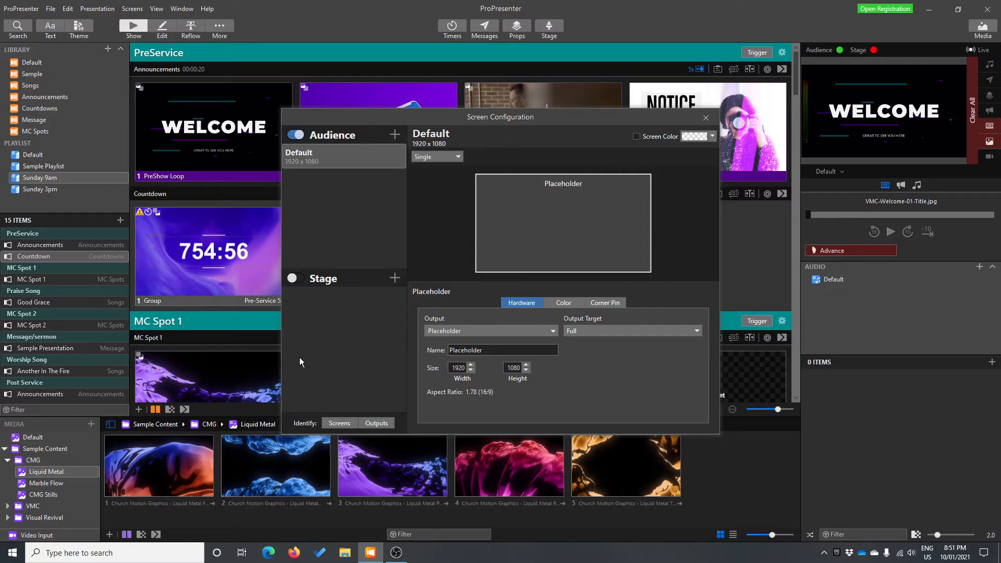
mouse_move(300, 313)
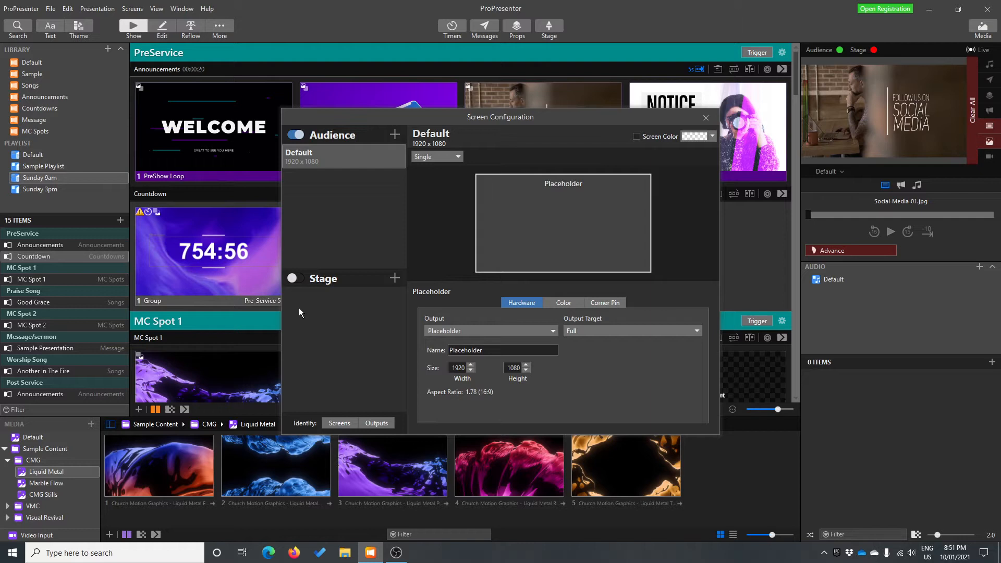
mouse_move(354, 199)
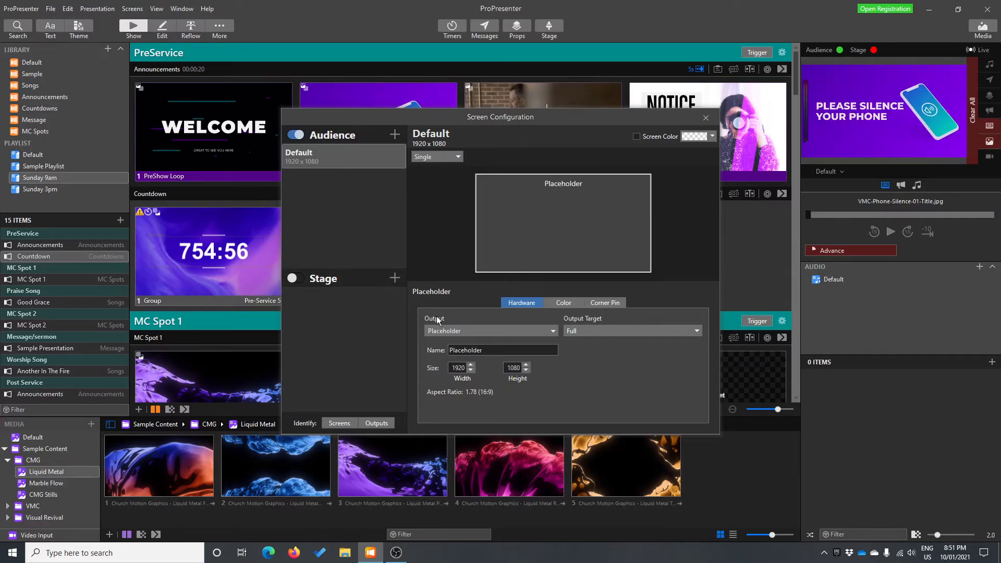
Toggle the Audience and Stage switches on and off, leaving both outputs off
click(295, 135)
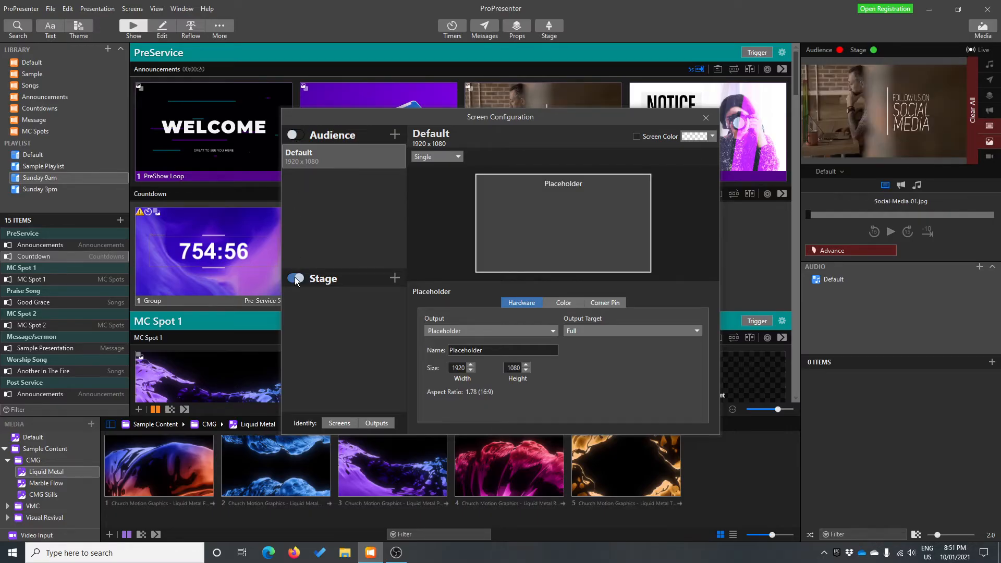
click(295, 279)
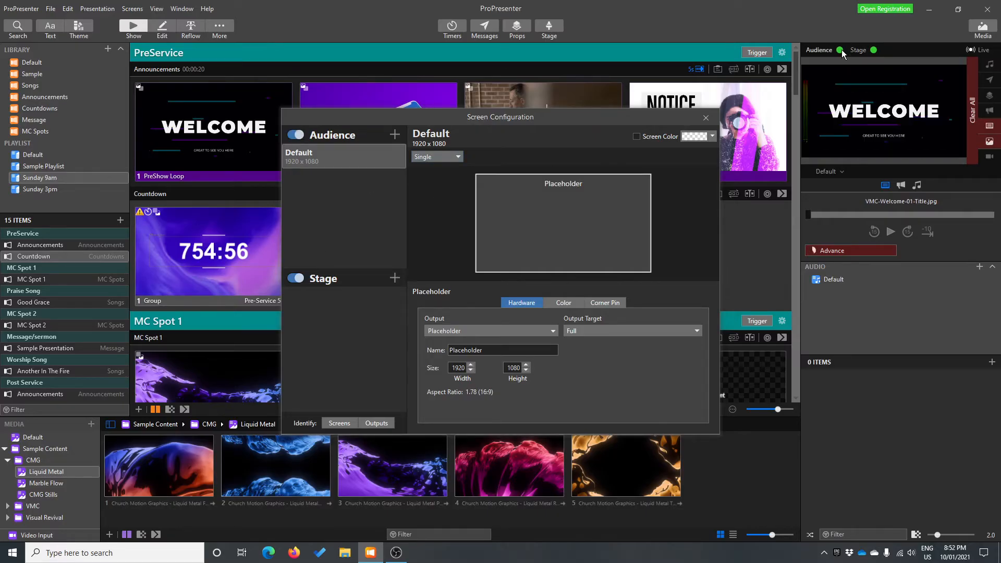
click(295, 135)
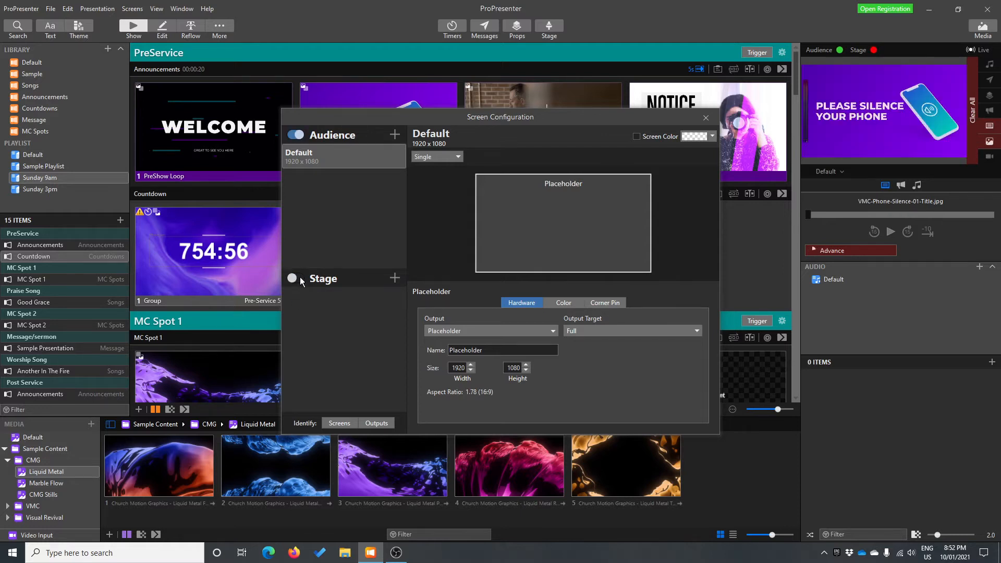
click(294, 134)
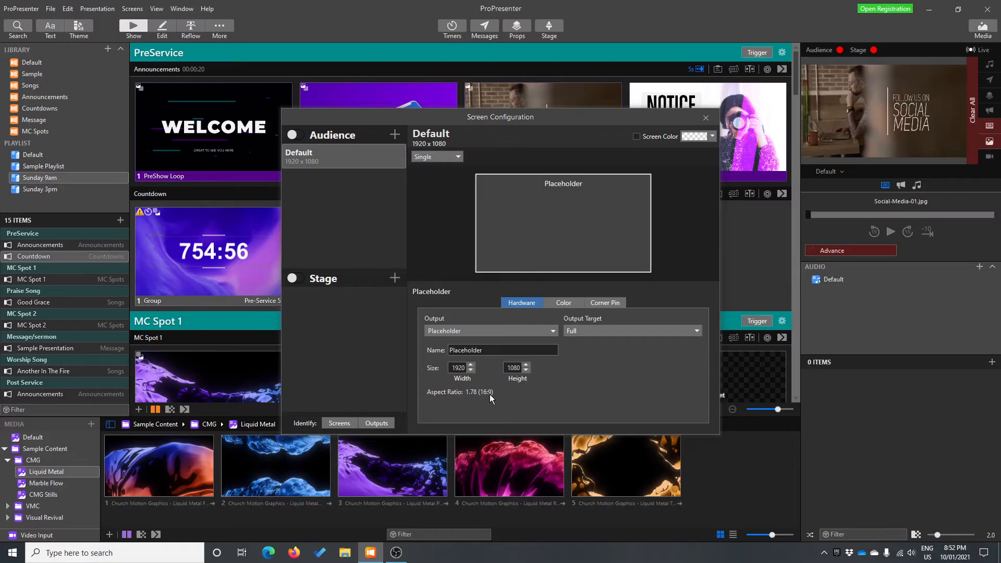
mouse_move(316, 168)
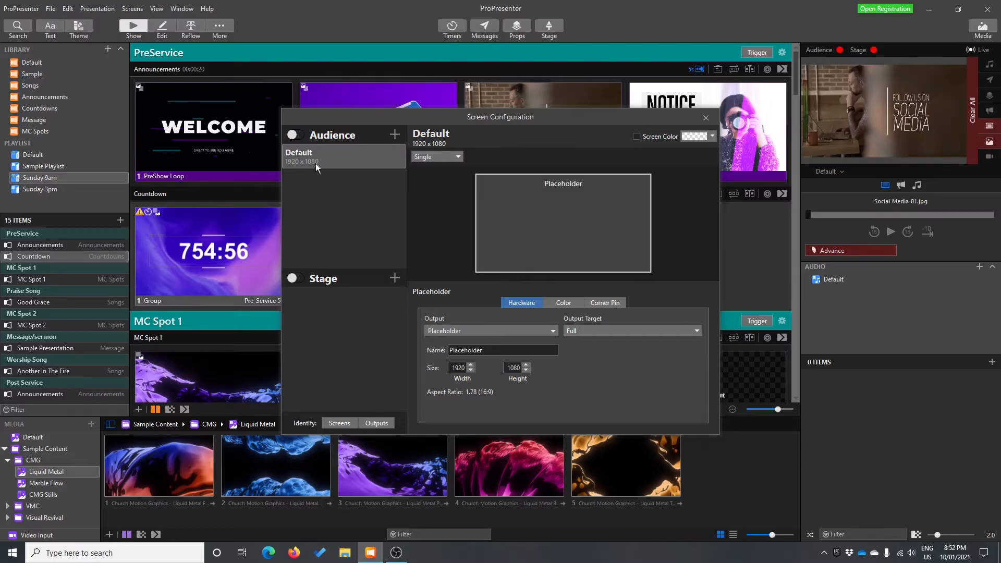
mouse_move(365, 143)
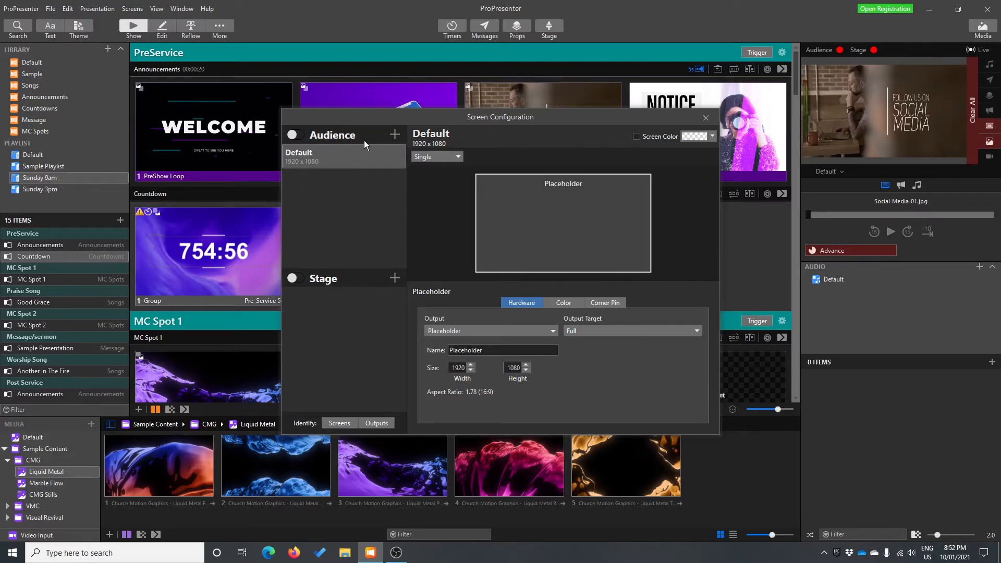
Rename the Default audience screen to Screen 1
click(329, 156)
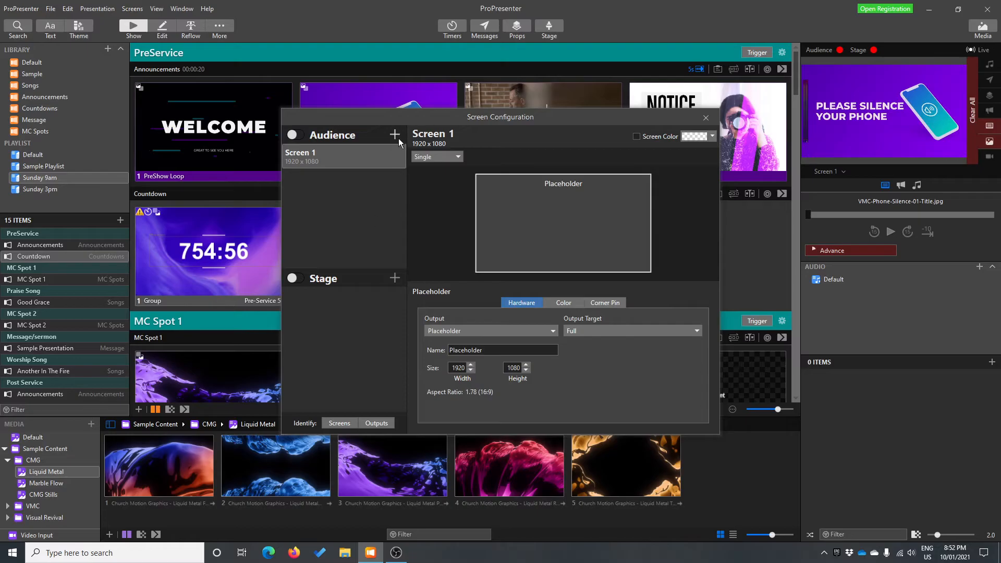
Show the Audience add-screen choices with LG FULL HD, NDI and placeholder sizes
click(394, 135)
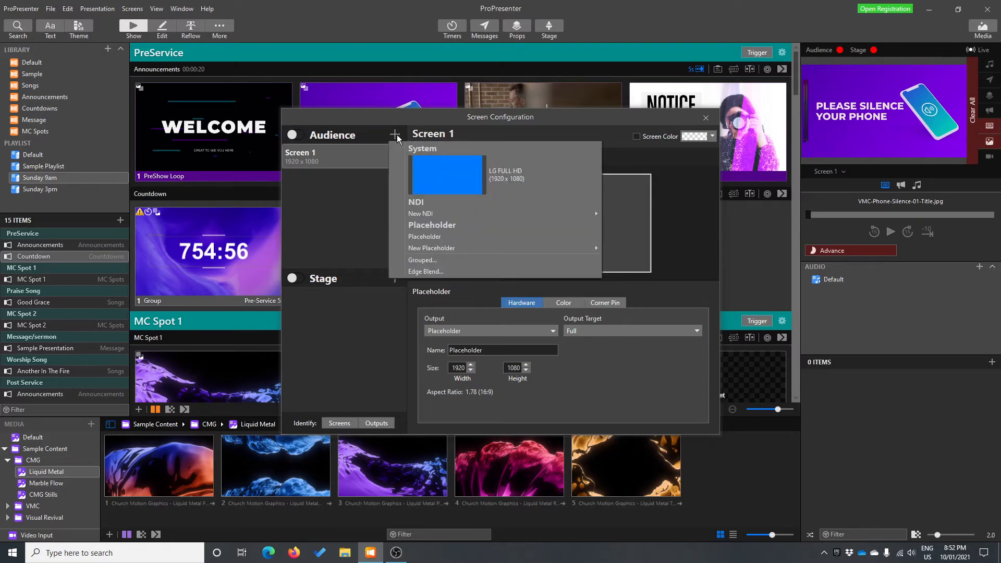
mouse_move(496, 187)
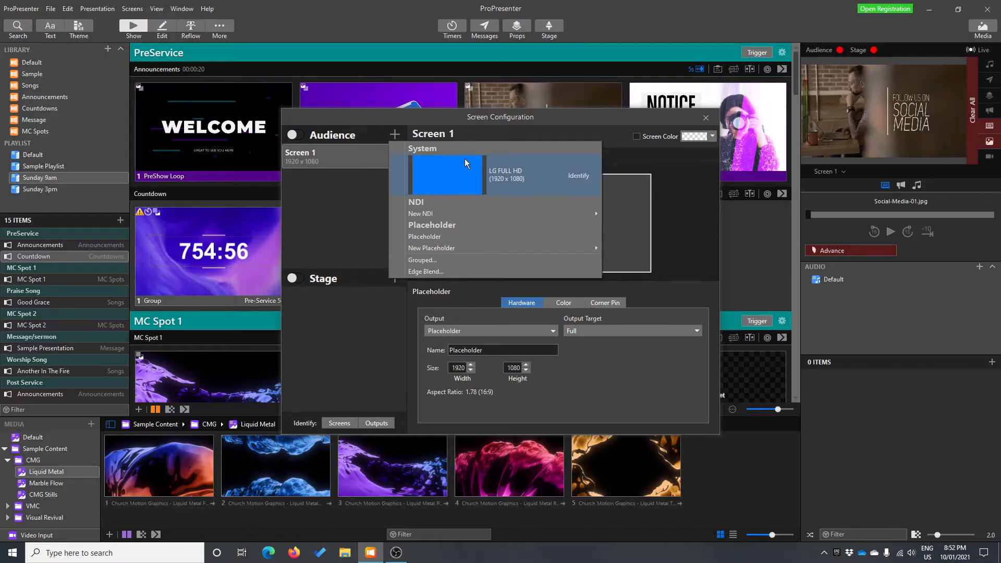
mouse_move(442, 190)
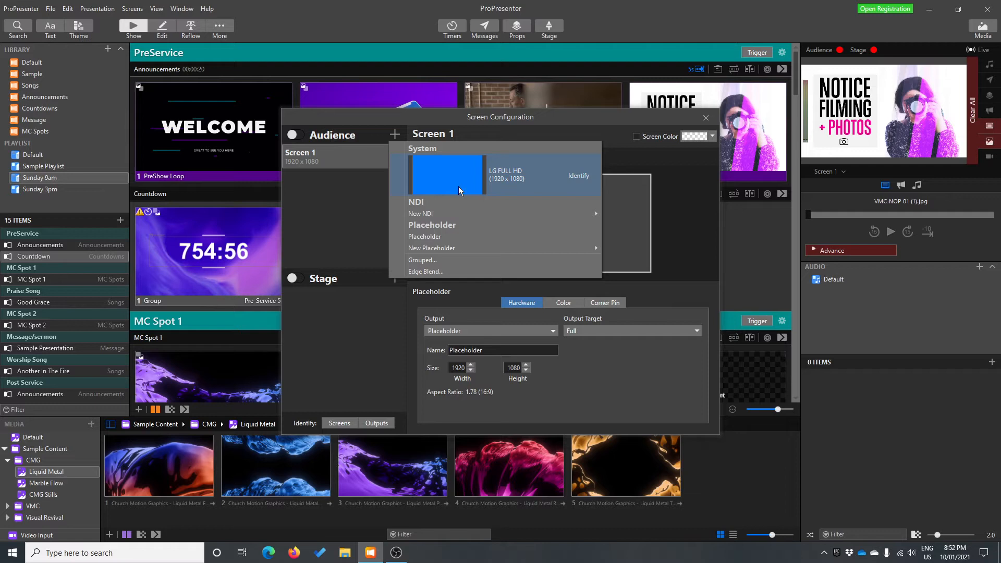
mouse_move(579, 177)
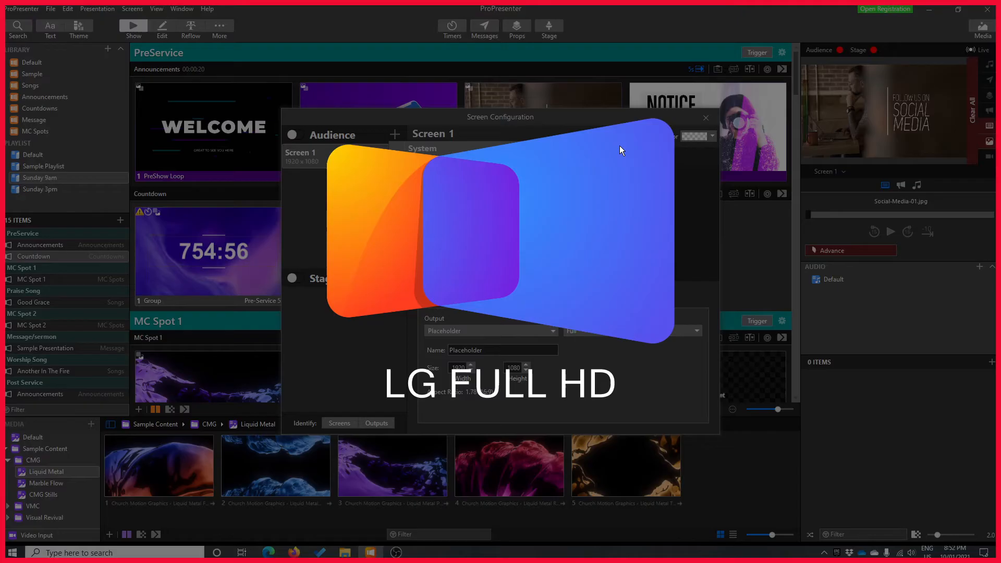
mouse_move(459, 441)
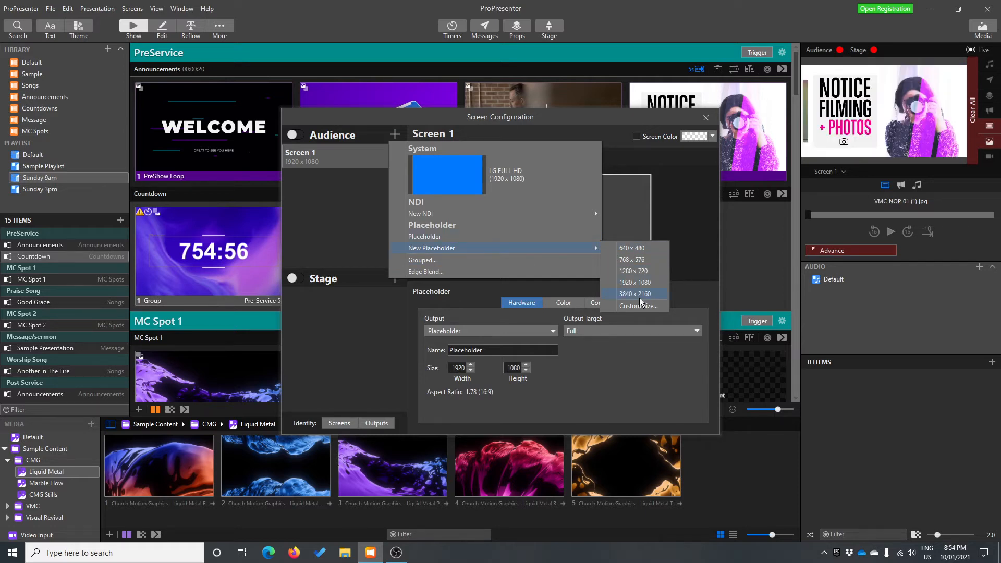
Add a placeholder audience screen and switch to configuring Screen 1
click(636, 281)
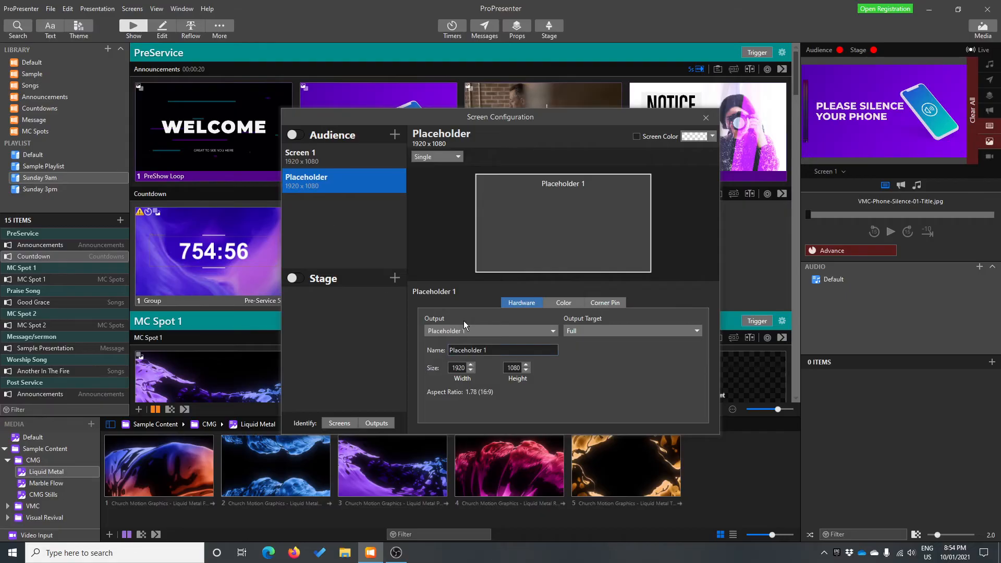
click(490, 331)
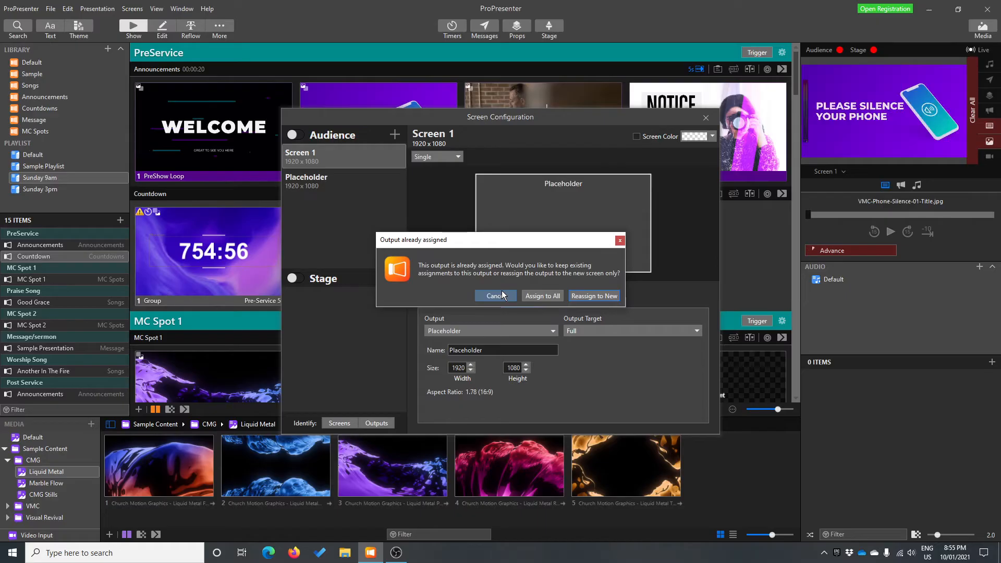
mouse_move(545, 301)
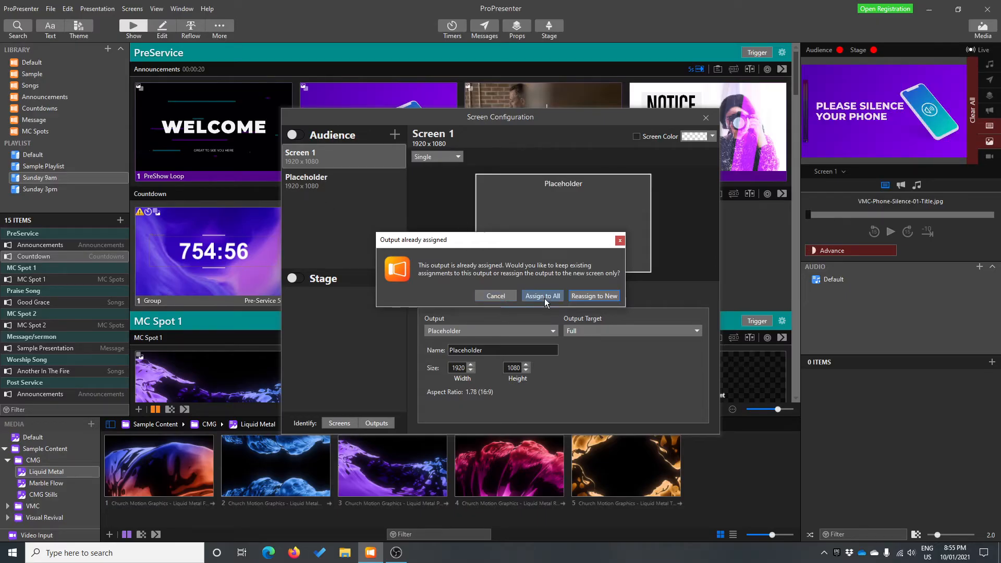
mouse_move(567, 298)
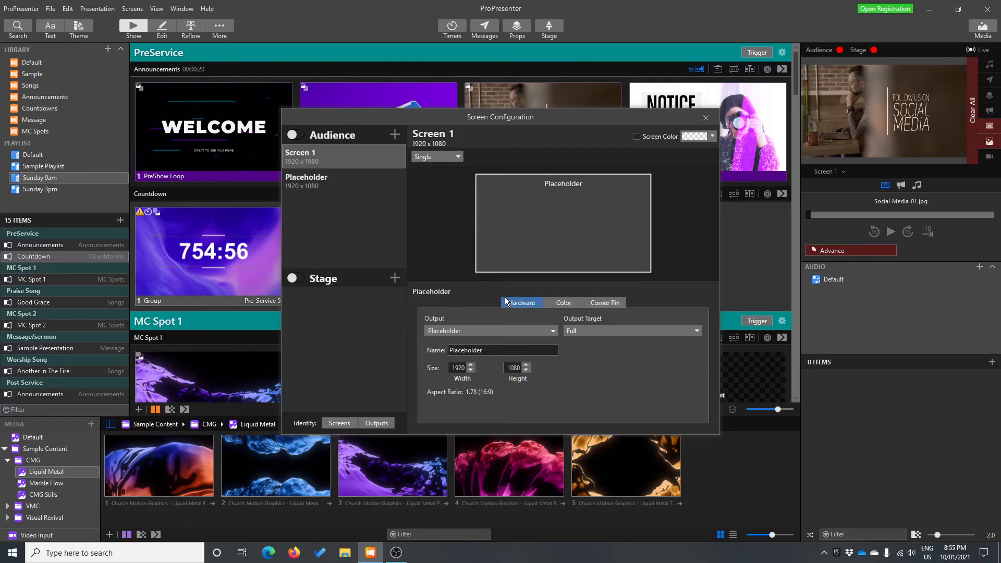
Assign Placeholder 1 output to the Placeholder screen and LG FULL HD to Screen 1
click(490, 330)
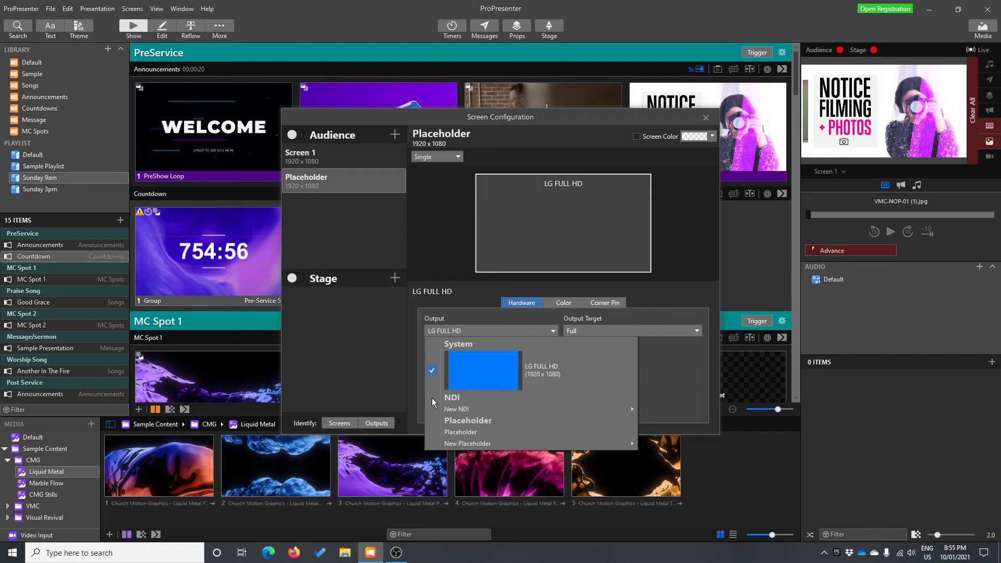
mouse_move(491, 436)
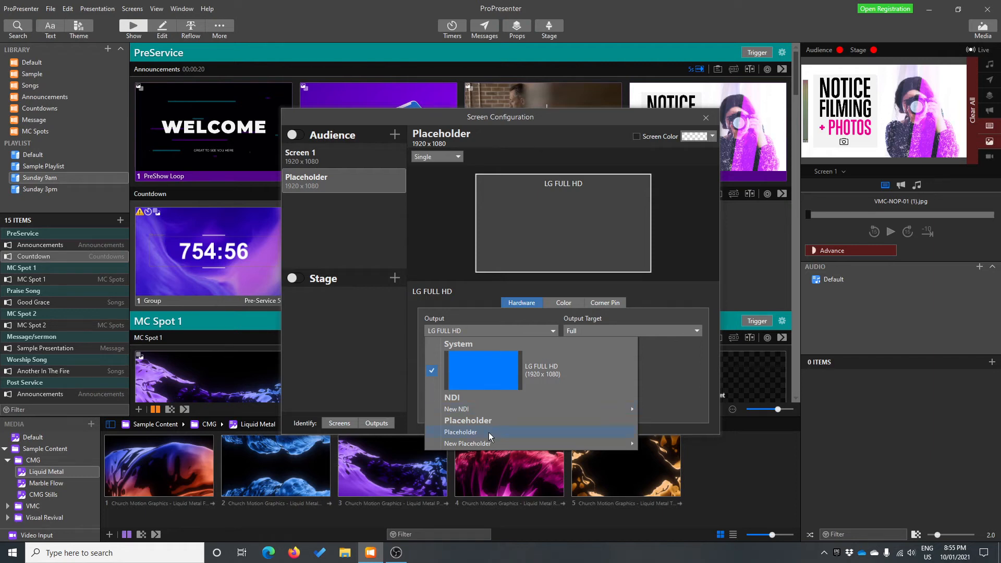
click(461, 432)
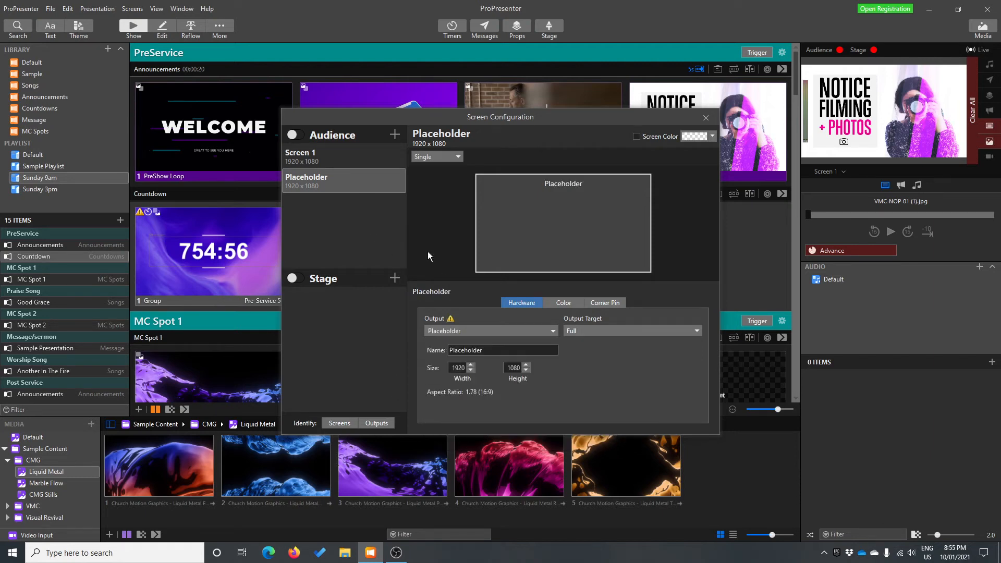
click(490, 331)
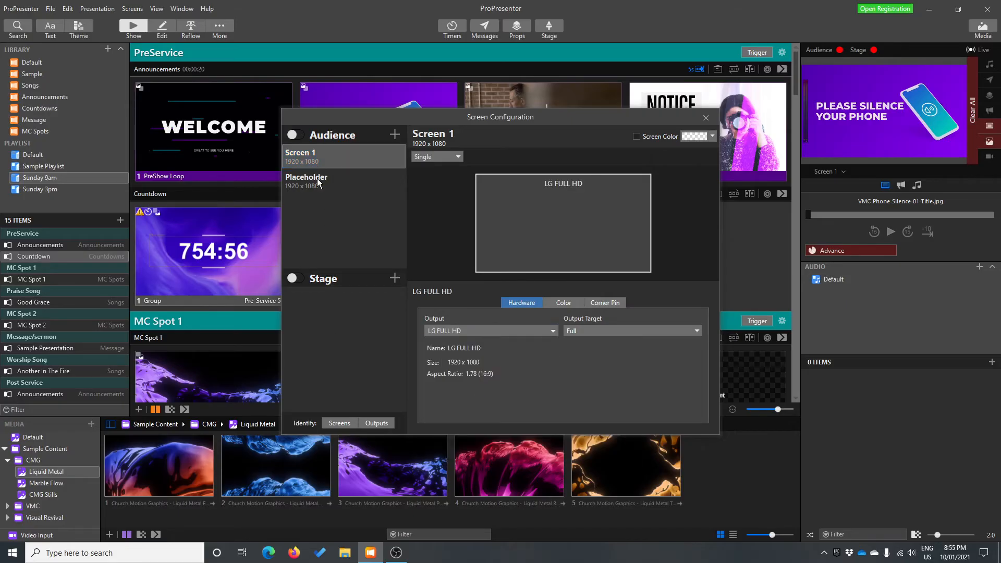
click(316, 182)
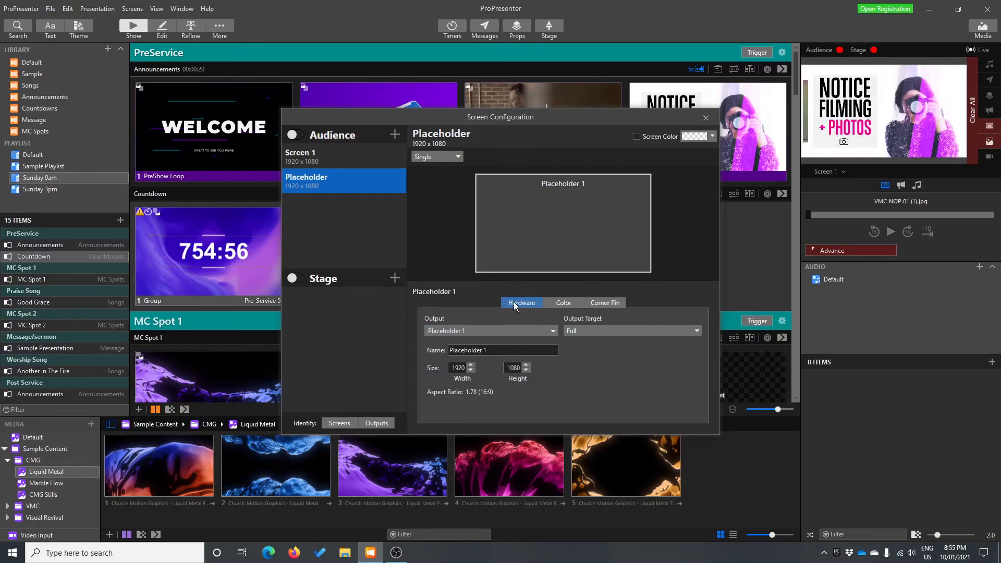
mouse_move(618, 136)
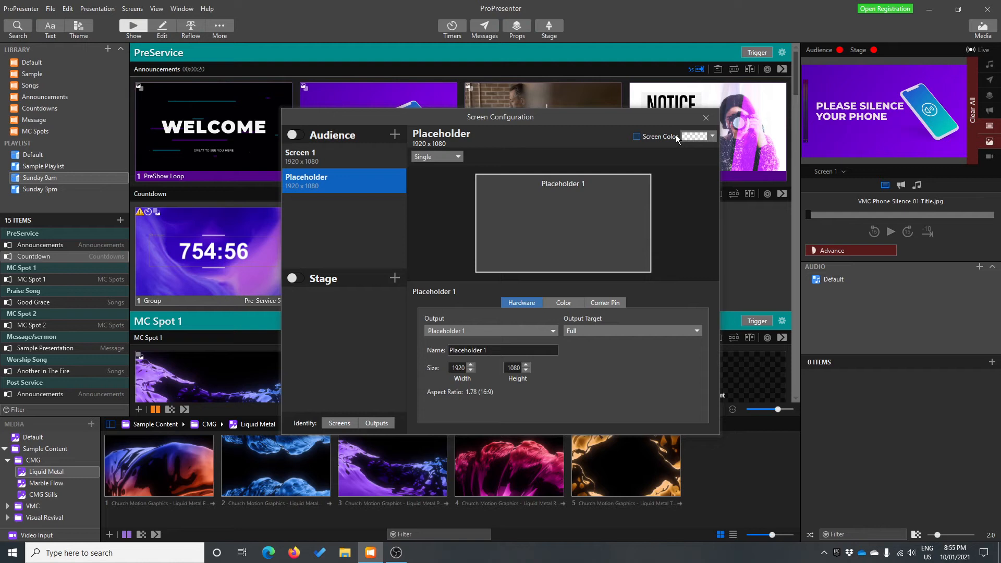
Enable a green screen colour on the Placeholder screen, then turn it off
click(636, 136)
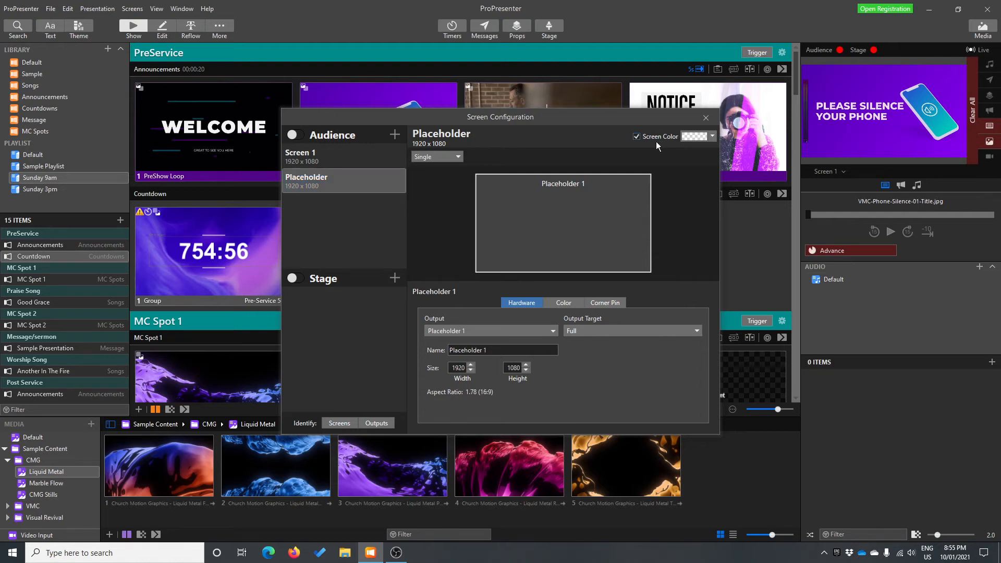
click(711, 136)
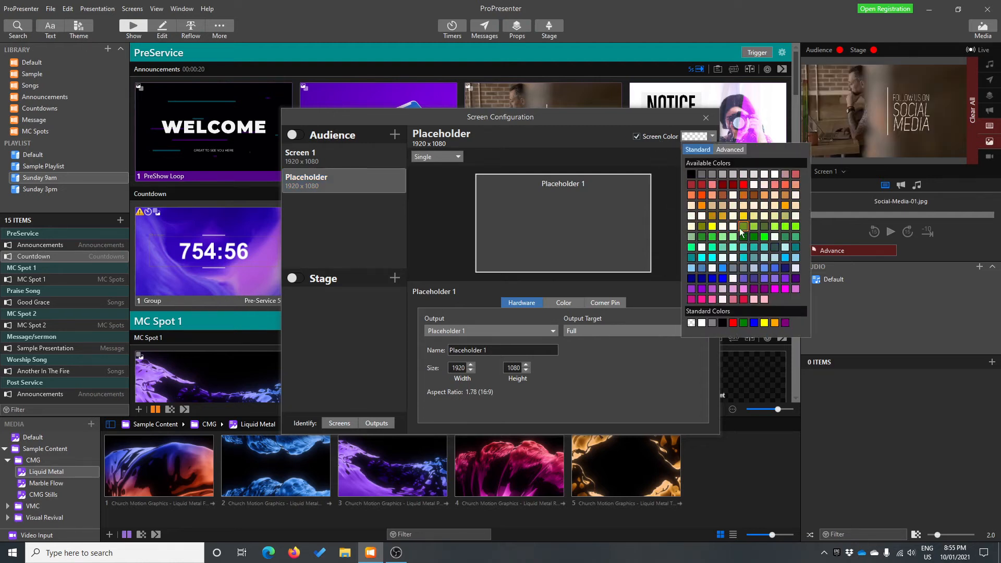
click(743, 226)
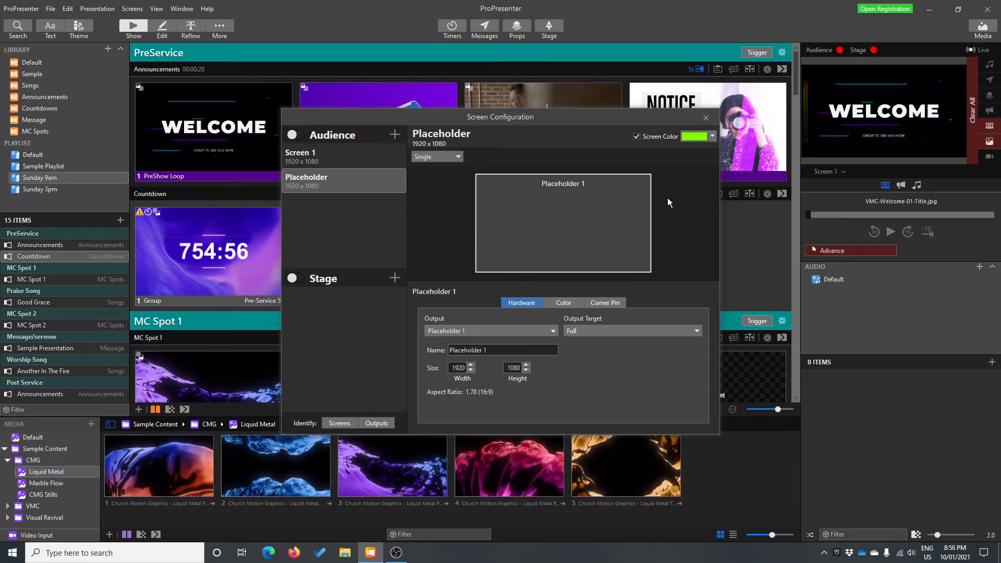
mouse_move(668, 169)
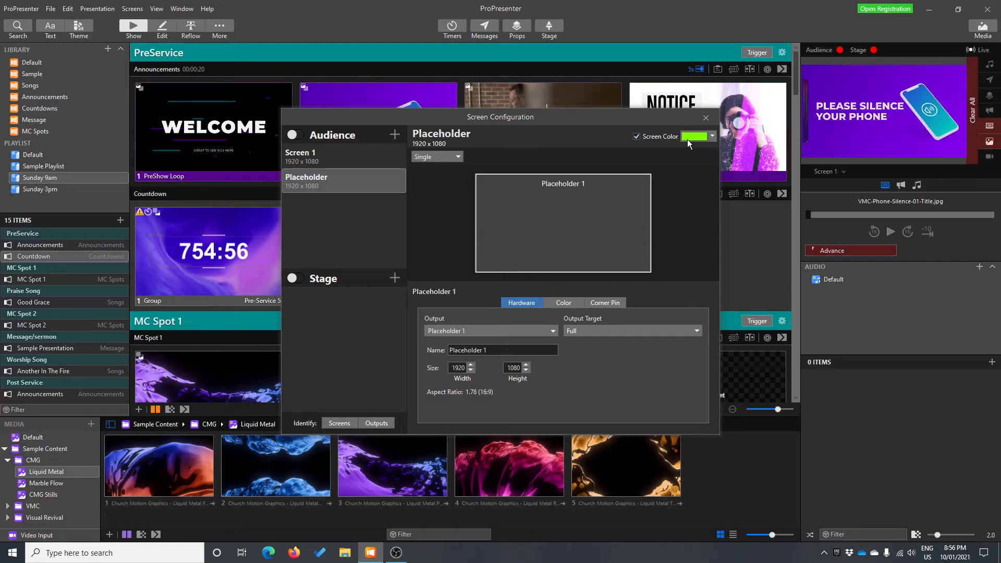
mouse_move(671, 139)
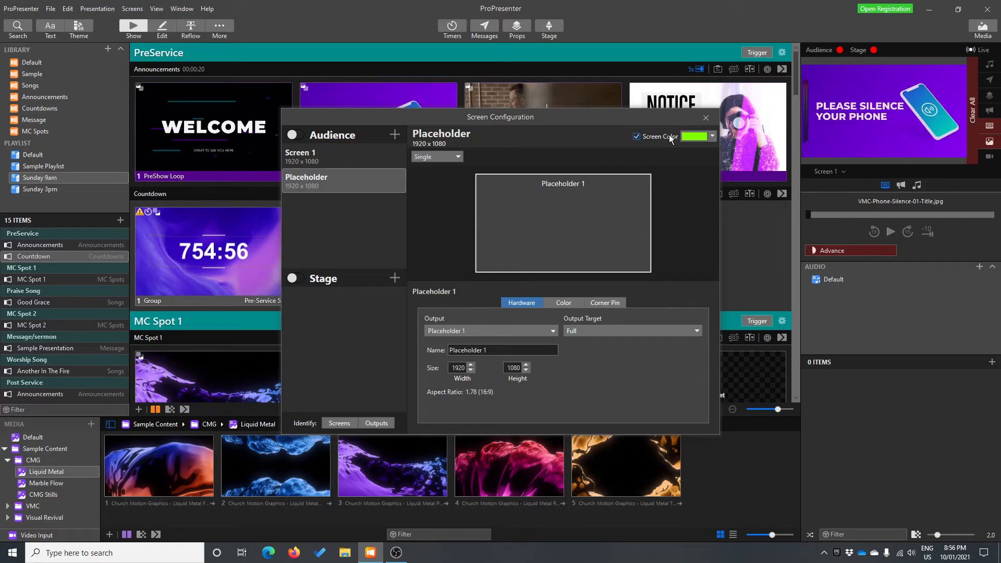
click(712, 136)
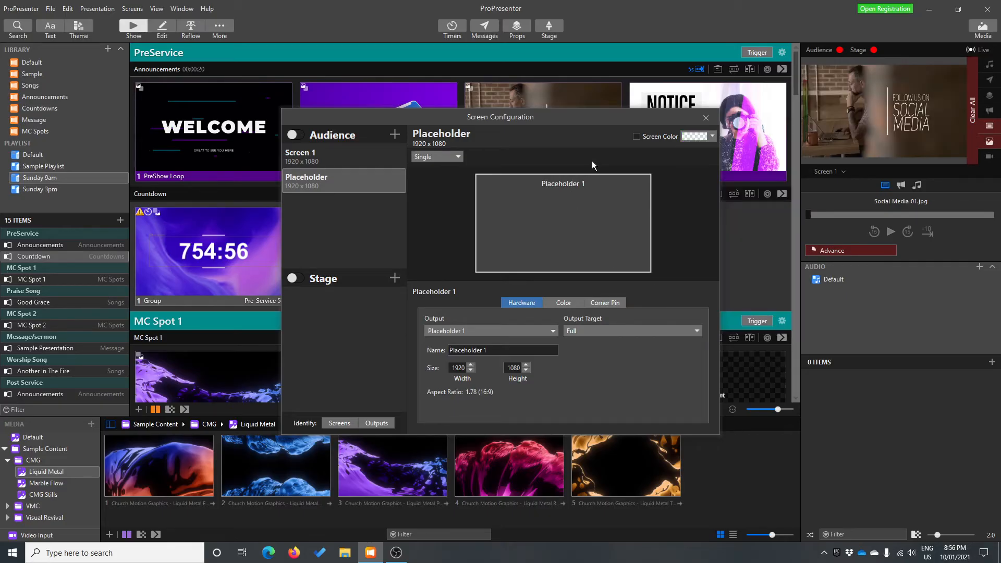
mouse_move(563, 310)
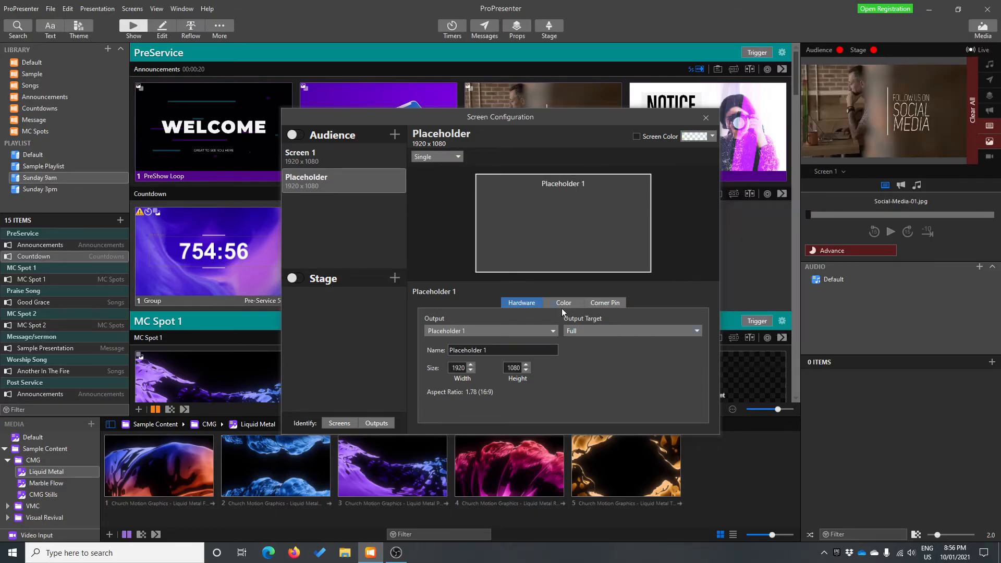
View the screen's Color settings and then its Corner Pin settings
click(605, 303)
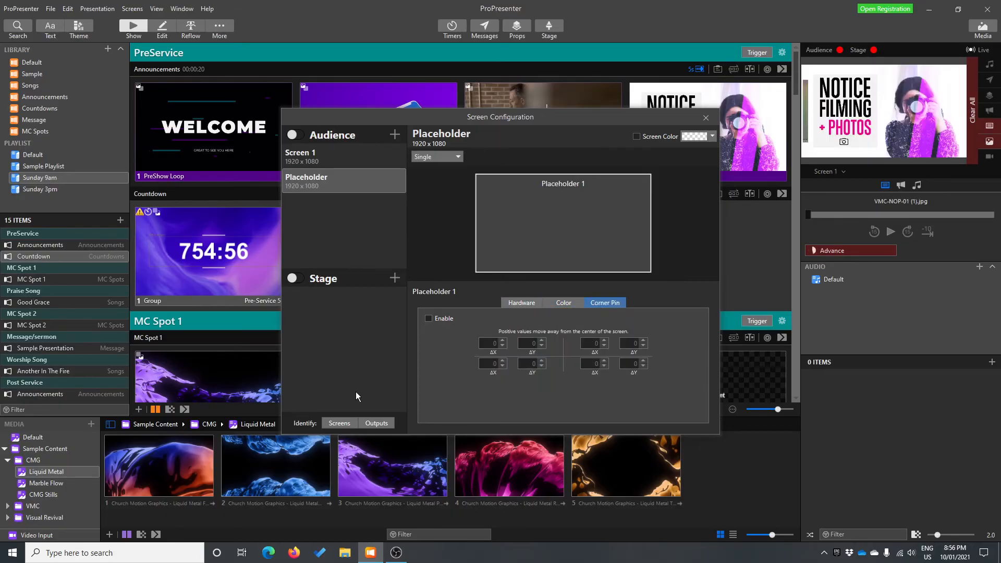
click(457, 157)
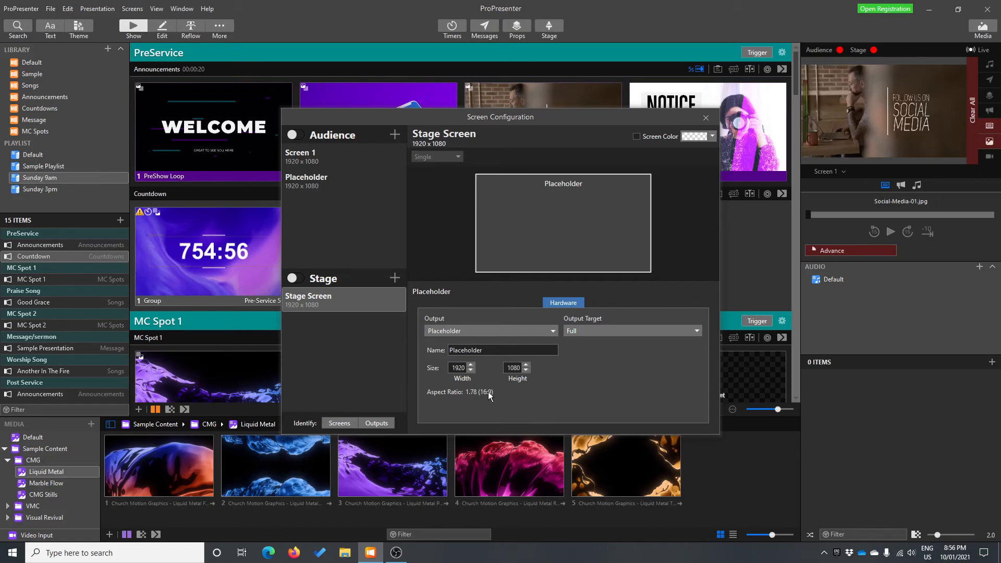
mouse_move(422, 360)
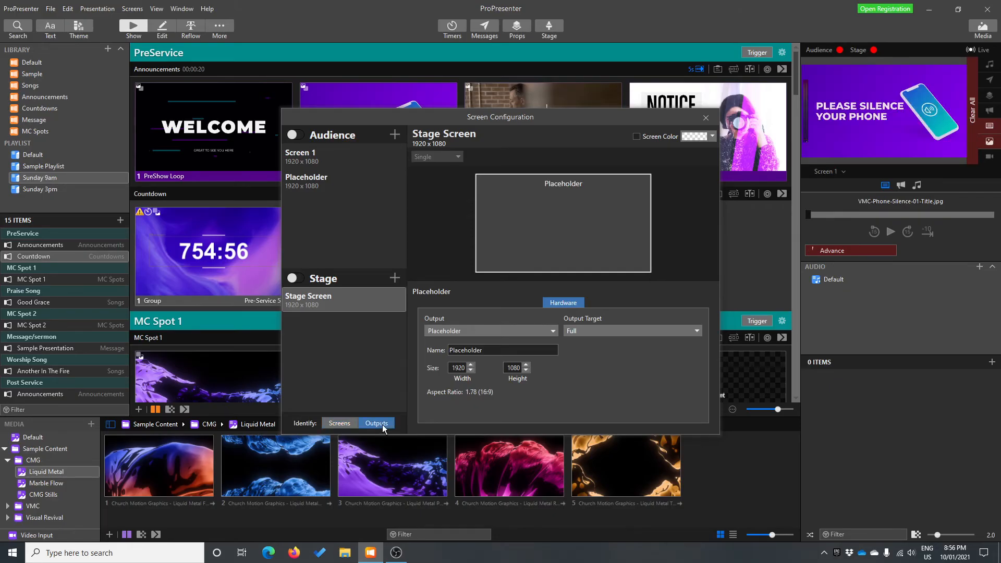
Switch the Stage output on and return to Screen 1's LG FULL HD settings
click(340, 424)
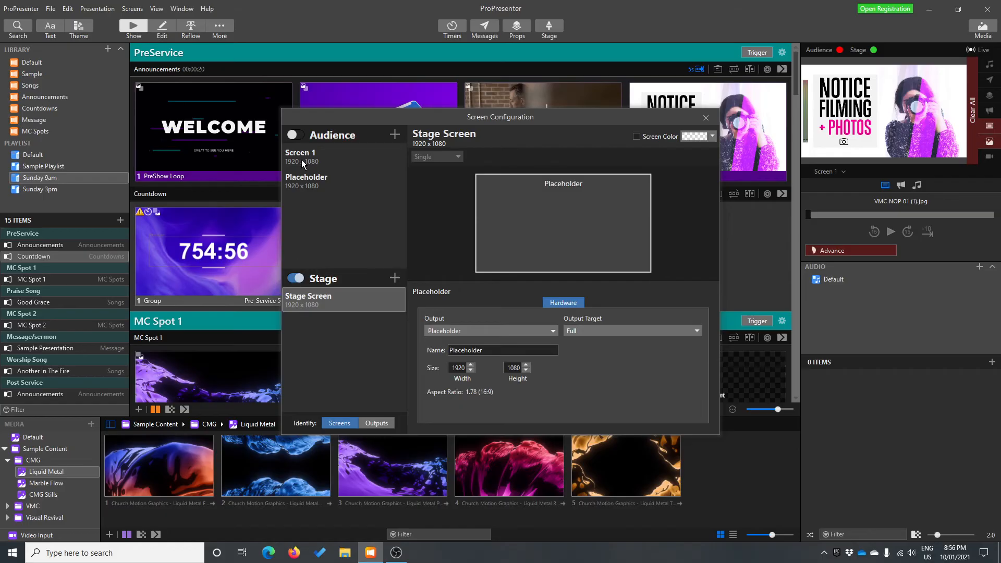
click(301, 156)
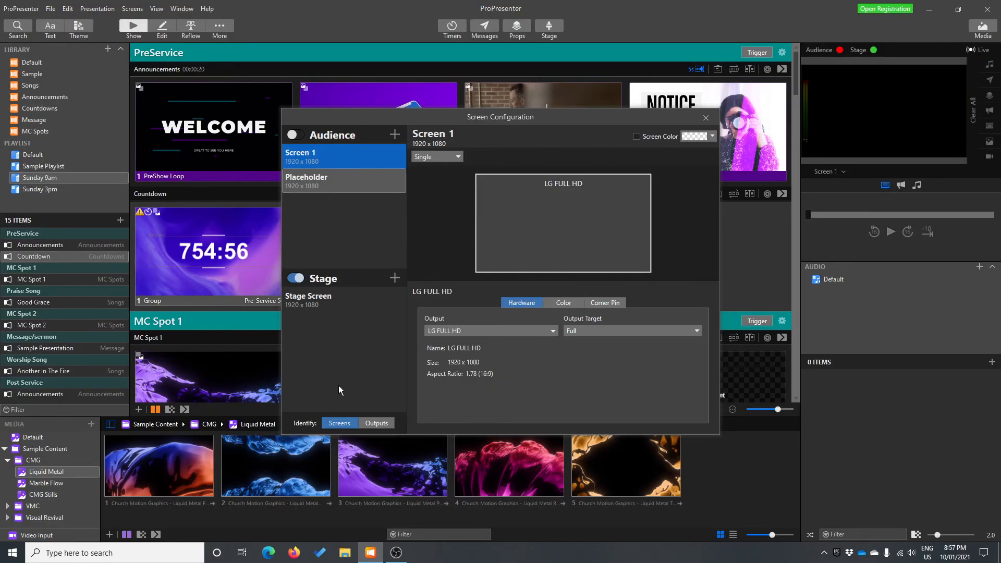
mouse_move(343, 161)
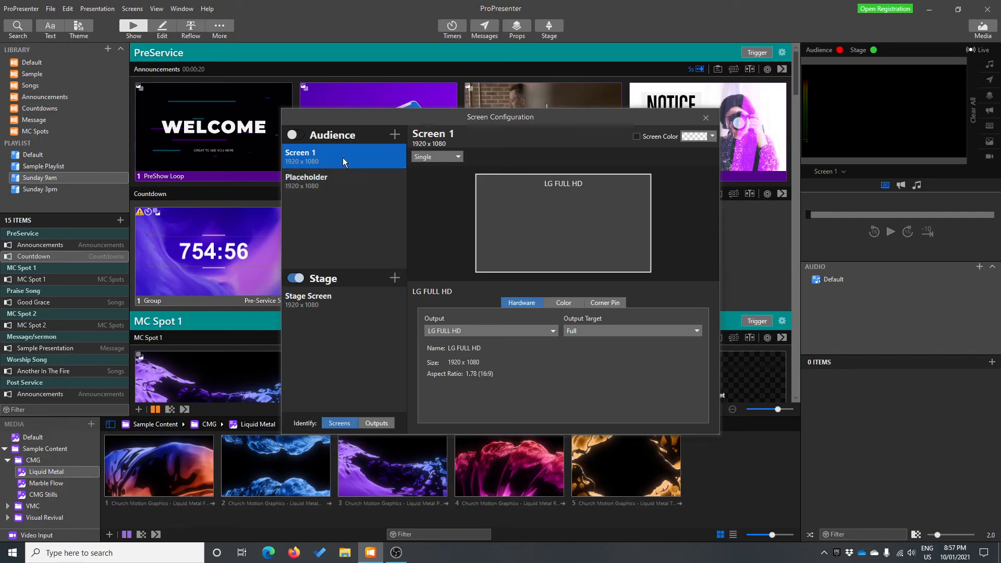
click(340, 424)
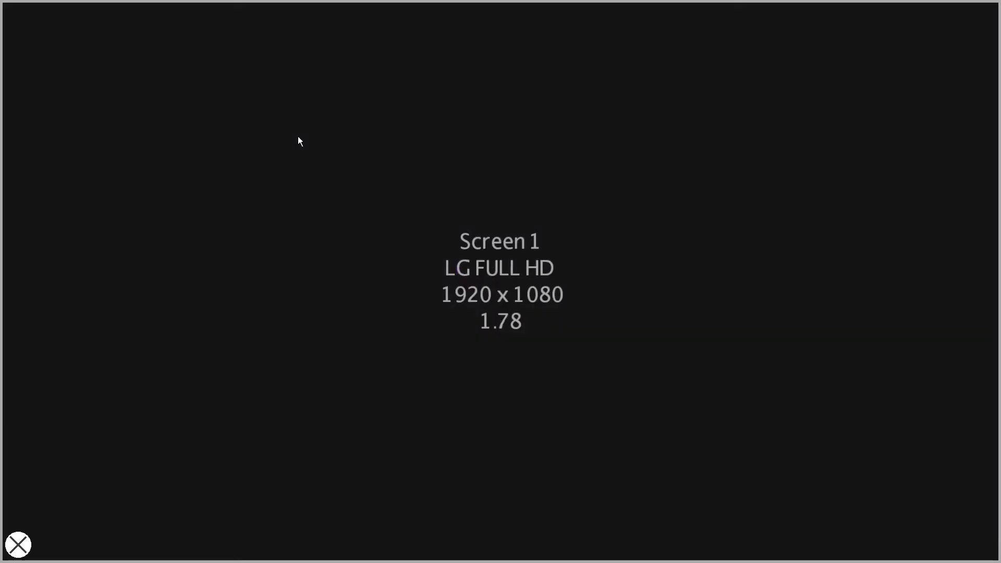
mouse_move(453, 233)
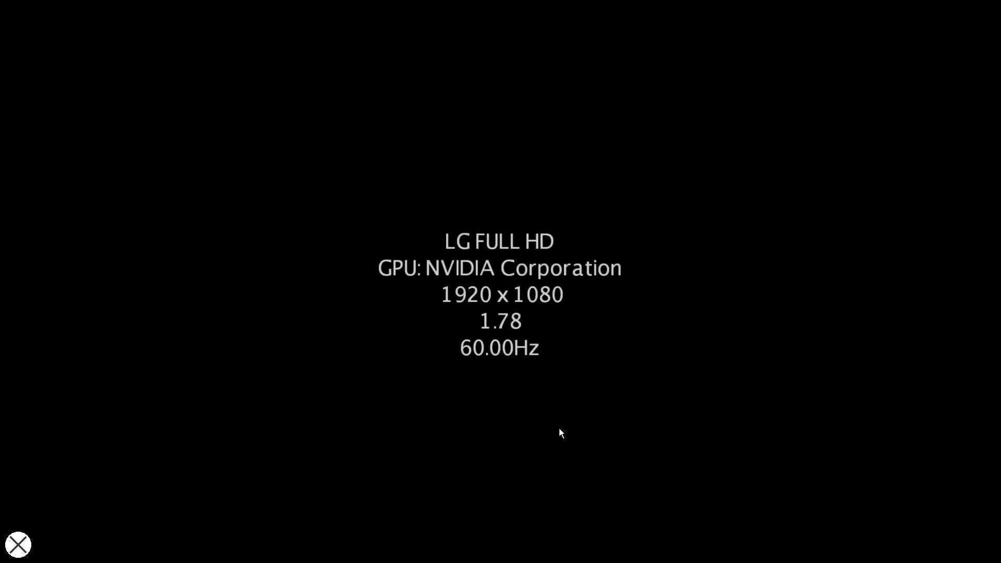
mouse_move(63, 526)
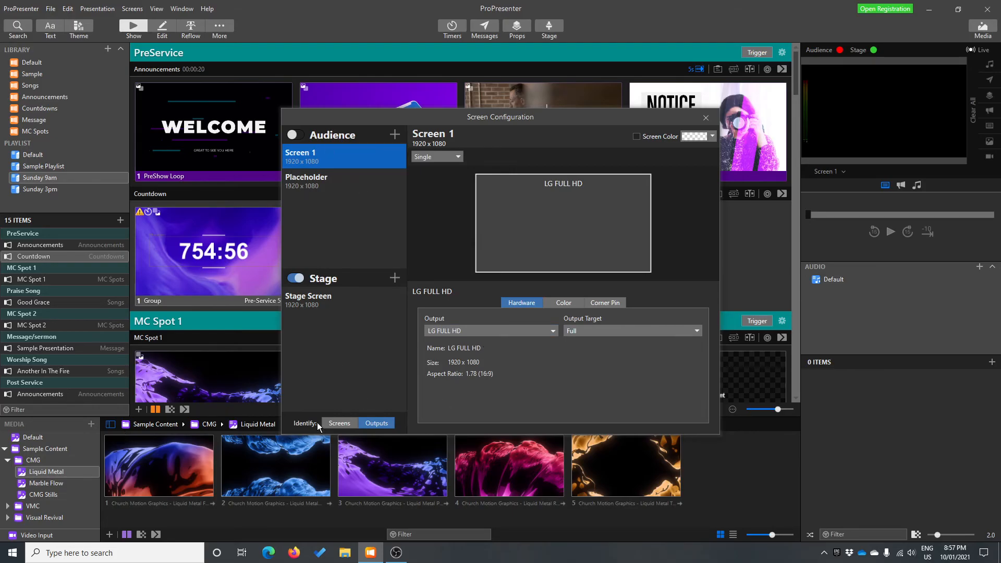
mouse_move(442, 356)
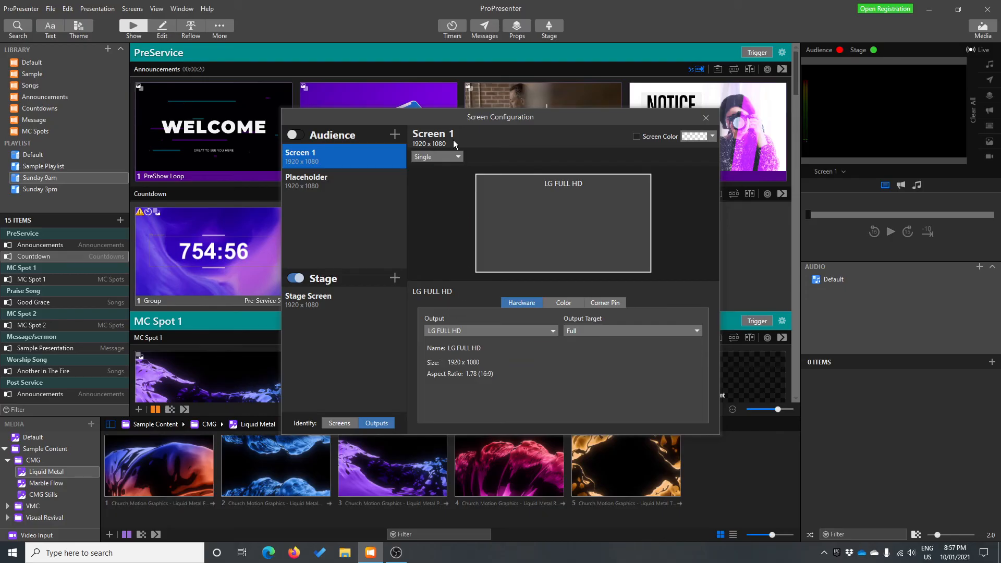
Show Screen 1's layout modes: Single, Mirror, Grouped and Edge Blend
click(437, 157)
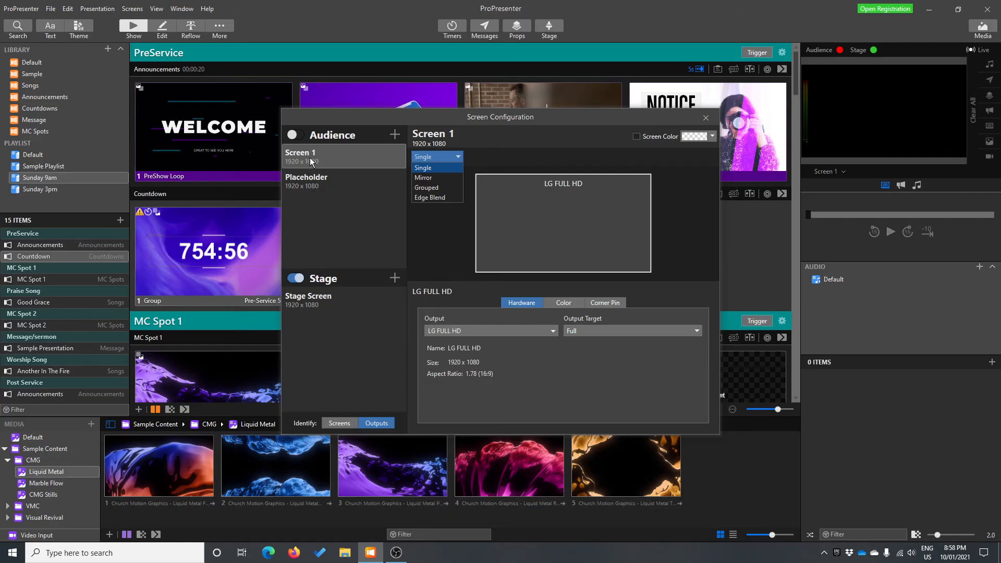
Make Screen 1 a Mirror layout with two new 1920×1080 placeholder outputs (Placeholder 2 and 3)
click(424, 178)
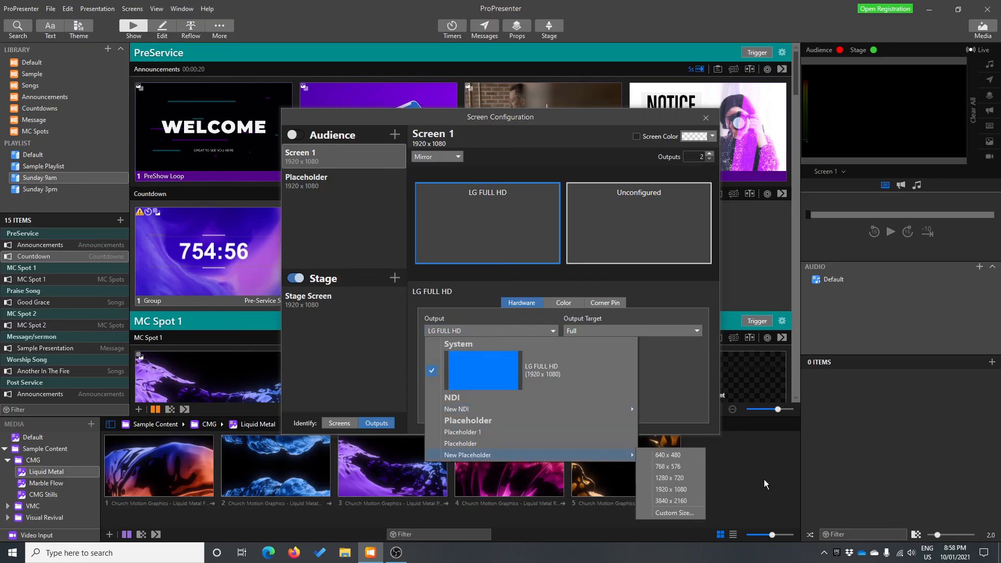
click(467, 455)
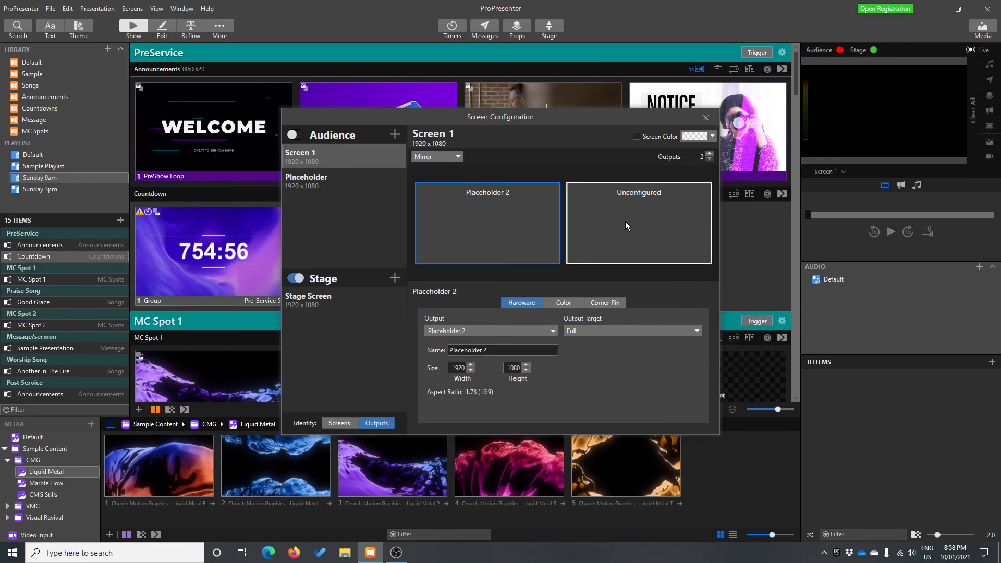
click(638, 222)
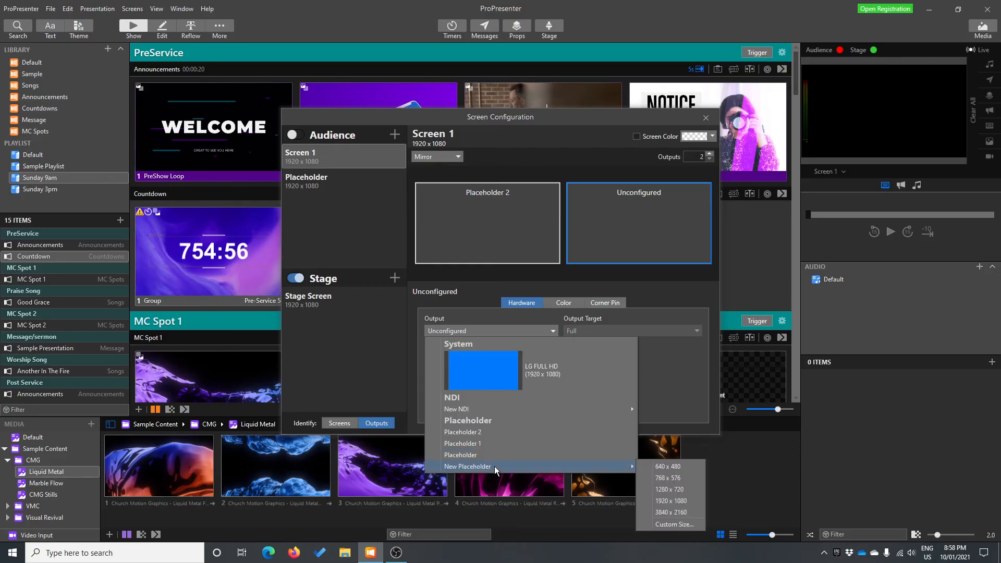
click(468, 466)
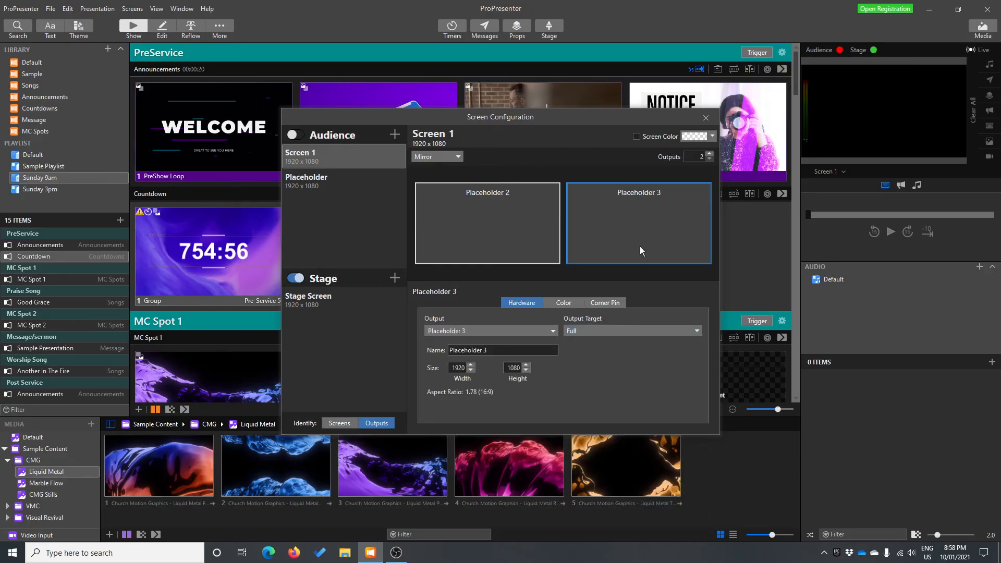
click(487, 222)
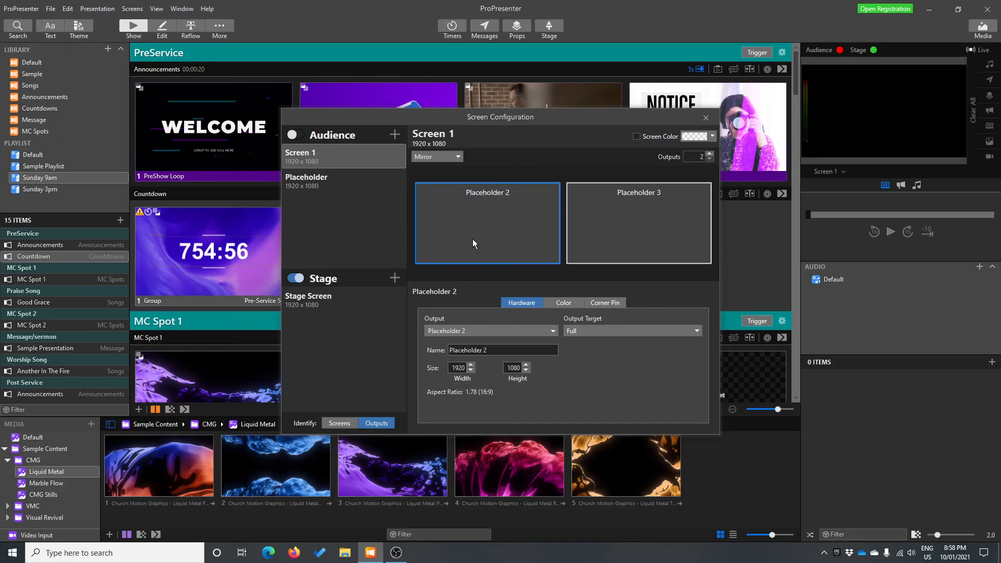
click(638, 219)
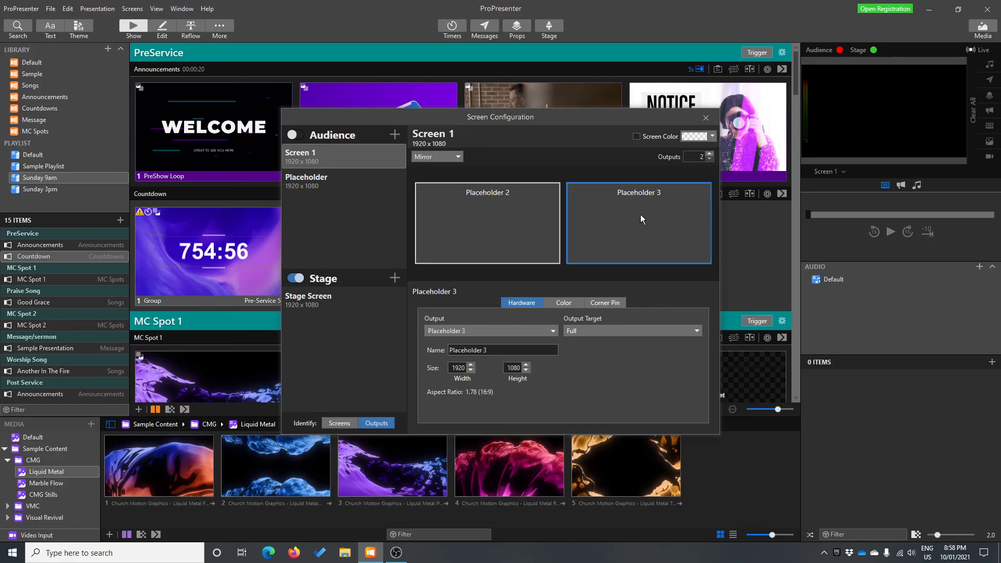
mouse_move(369, 152)
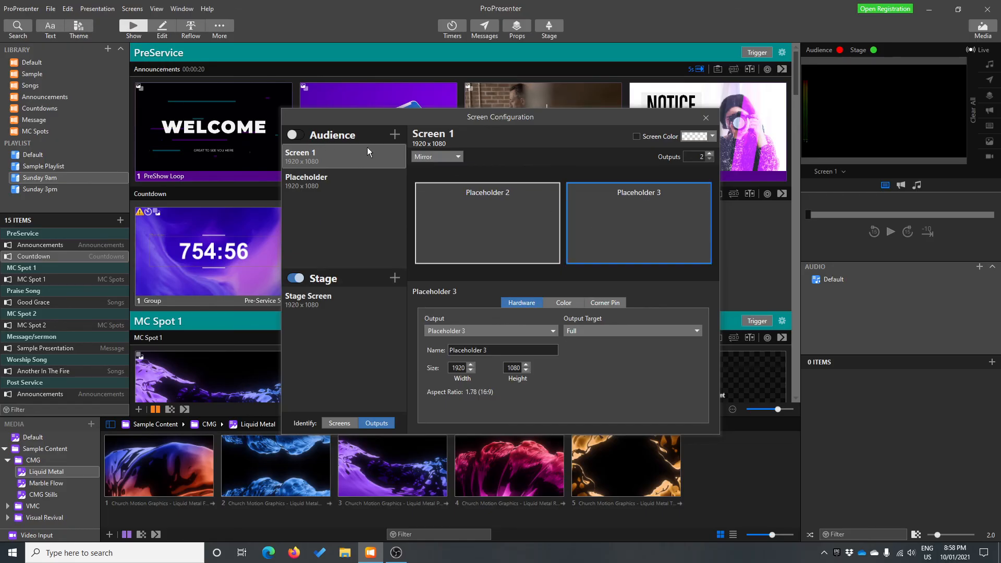
mouse_move(326, 165)
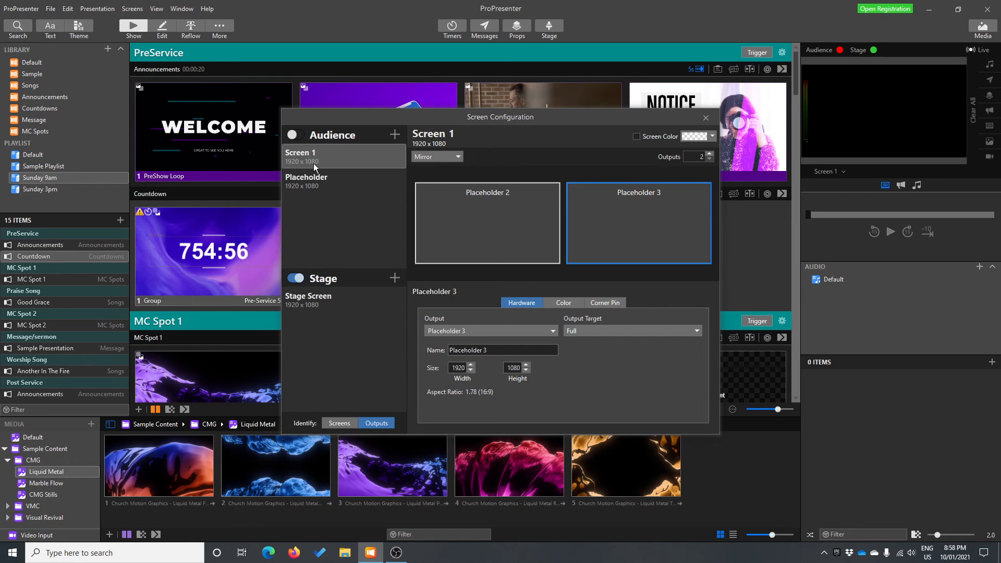
Raise the mirrored outputs to 4 and back to 2, then switch the layout to Grouped
click(709, 155)
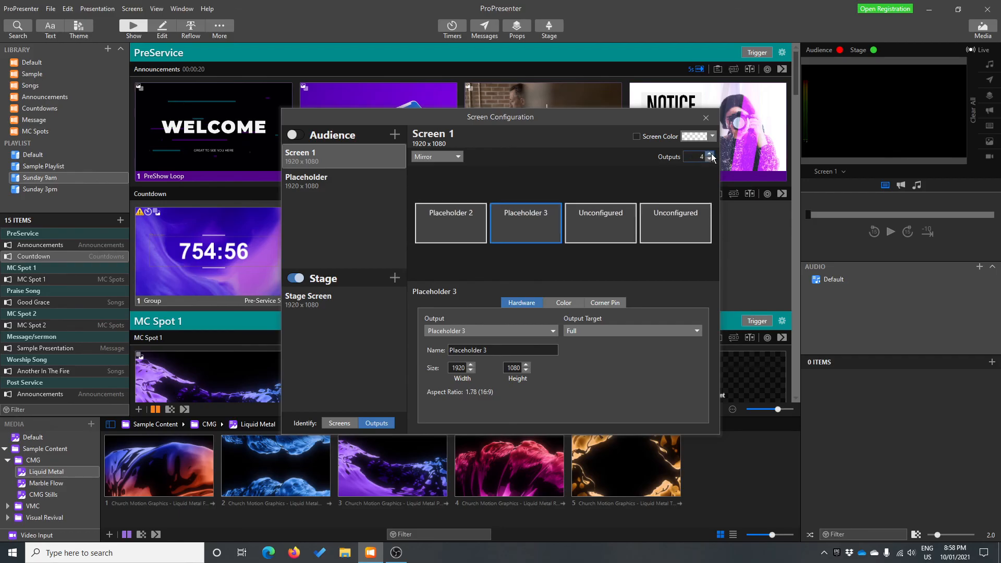
mouse_move(542, 172)
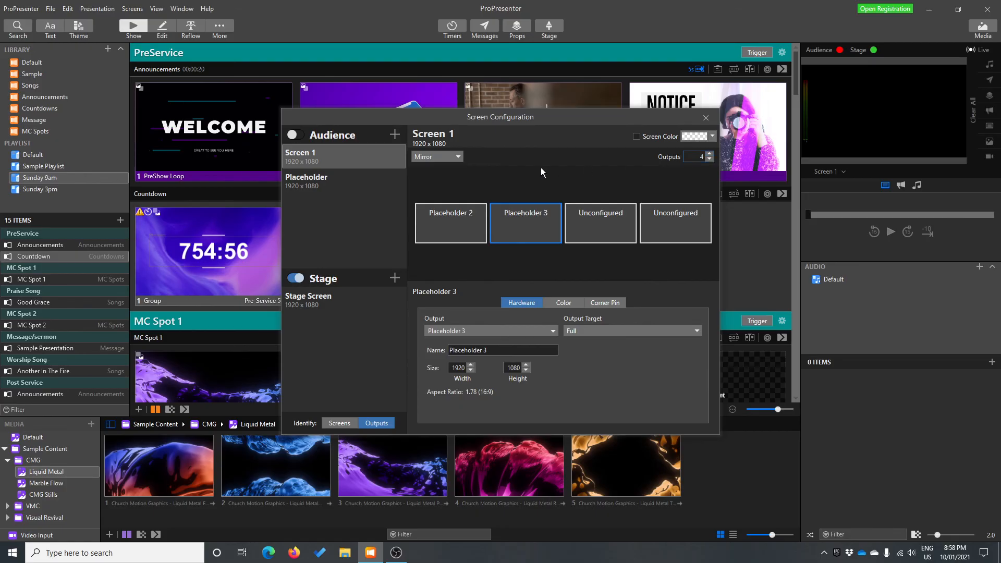
click(709, 160)
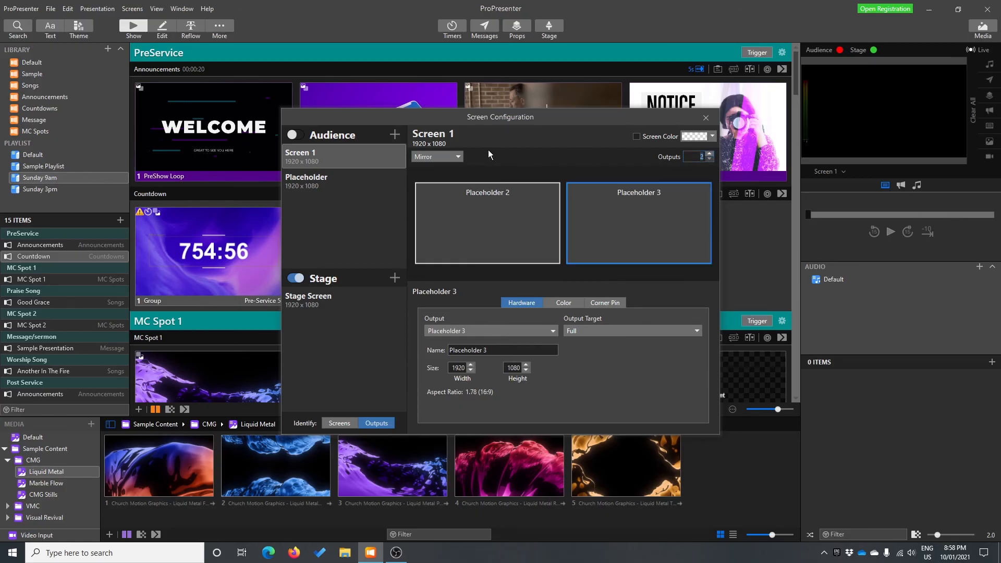
click(437, 157)
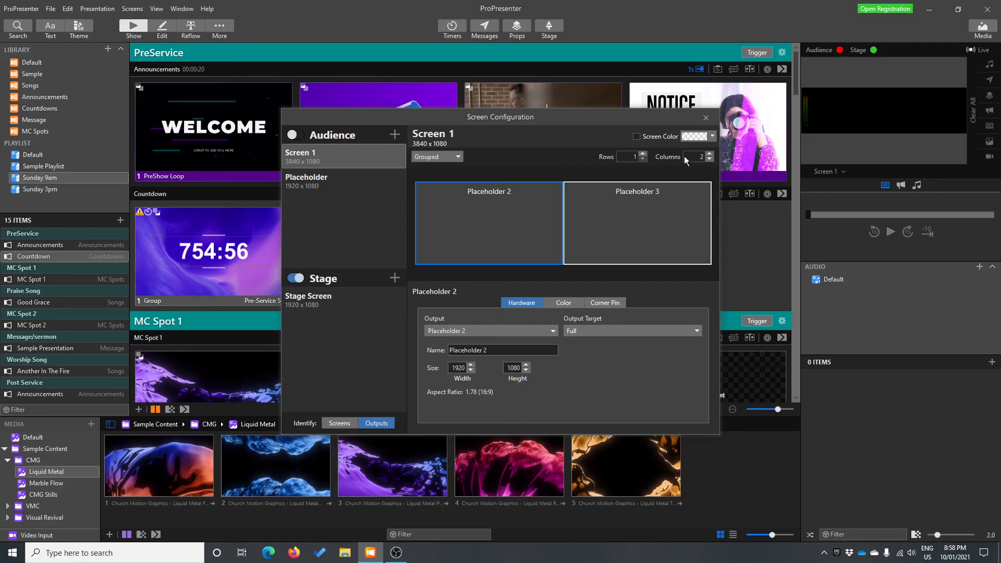
Give the grouped layout 2 rows, then change Screen 1 to an Edge Blend layout across four devices
click(643, 155)
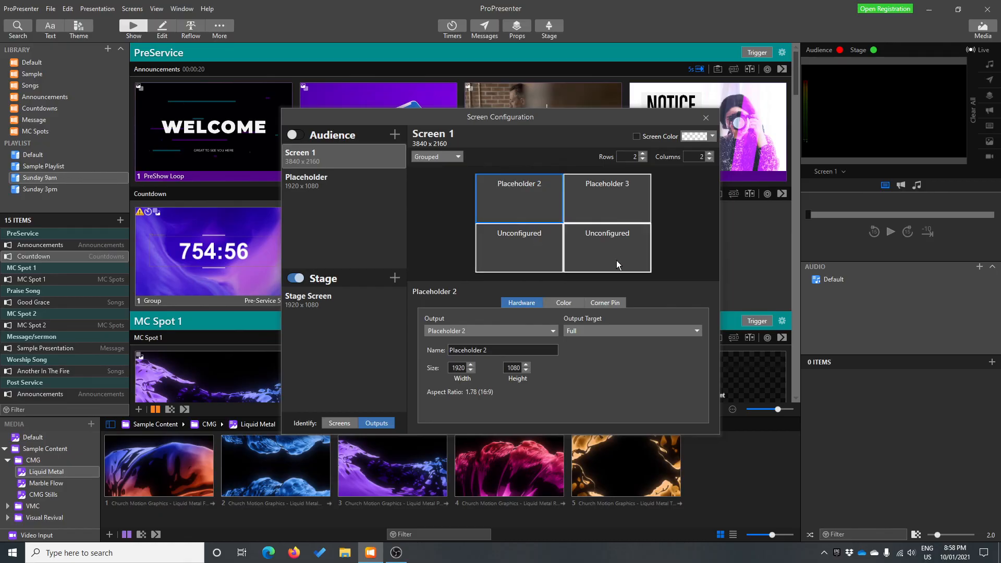
click(436, 156)
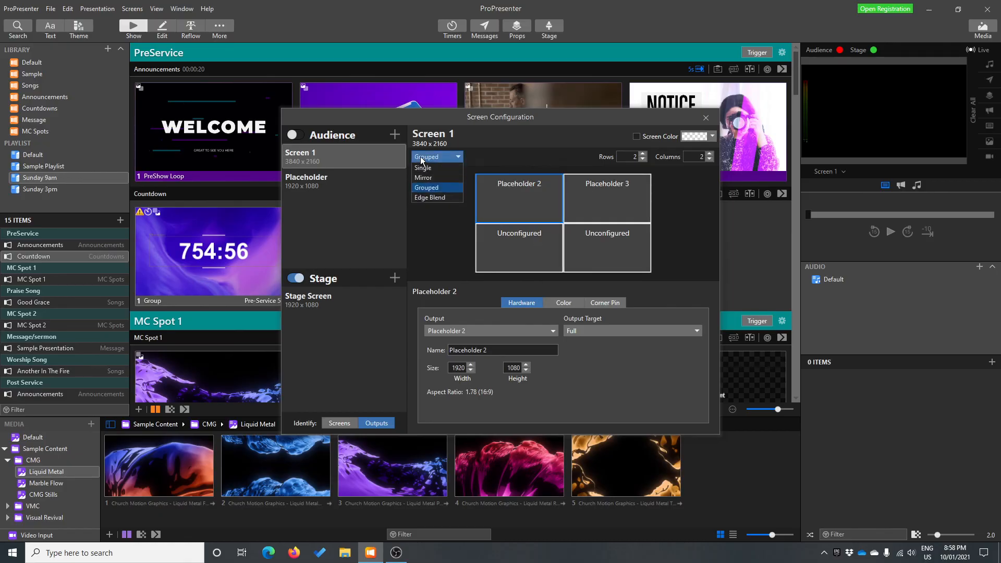
click(430, 198)
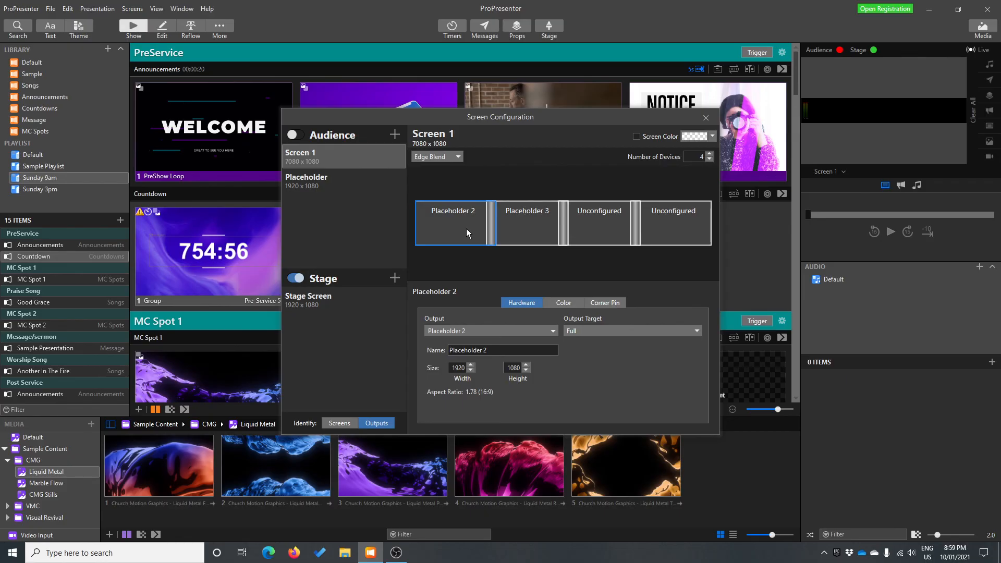
Select the fourth Edge Blend device tile, whose output is still Unconfigured
click(671, 222)
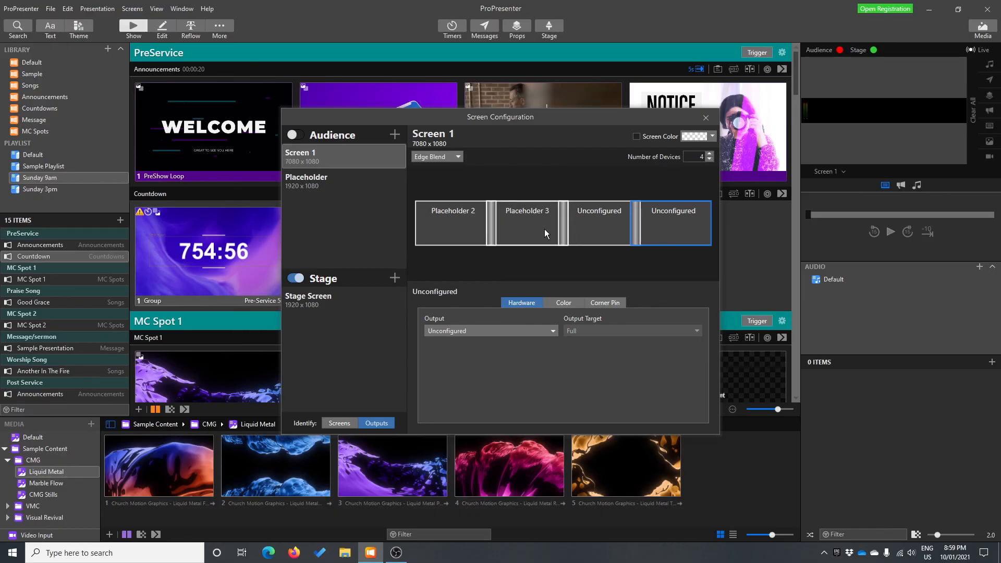
mouse_move(489, 241)
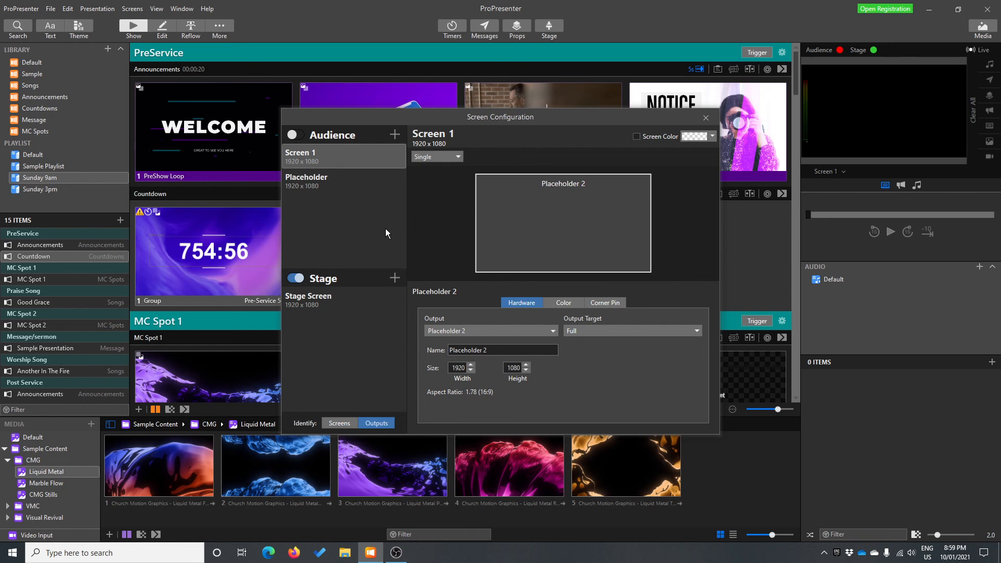
mouse_move(386, 226)
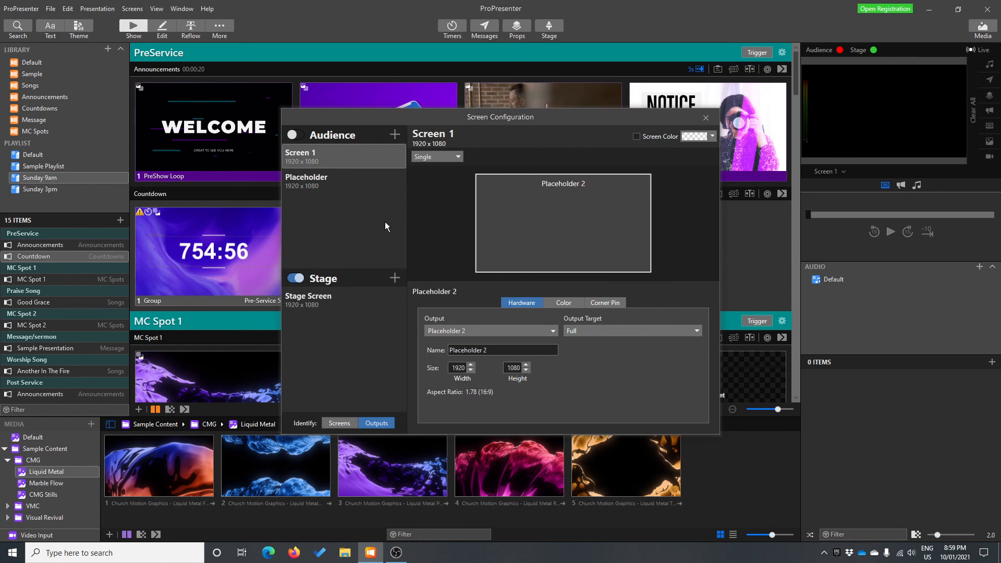
mouse_move(384, 264)
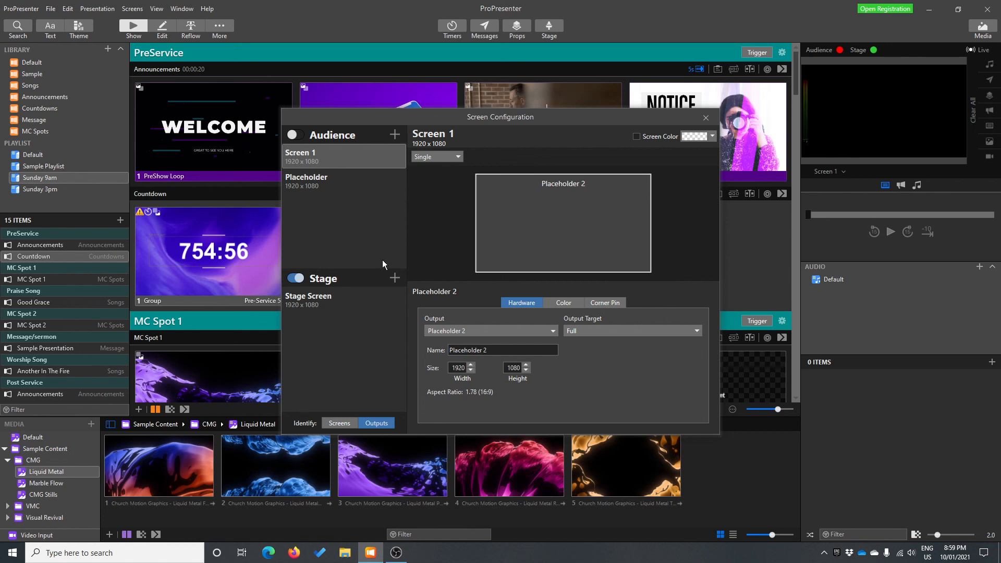